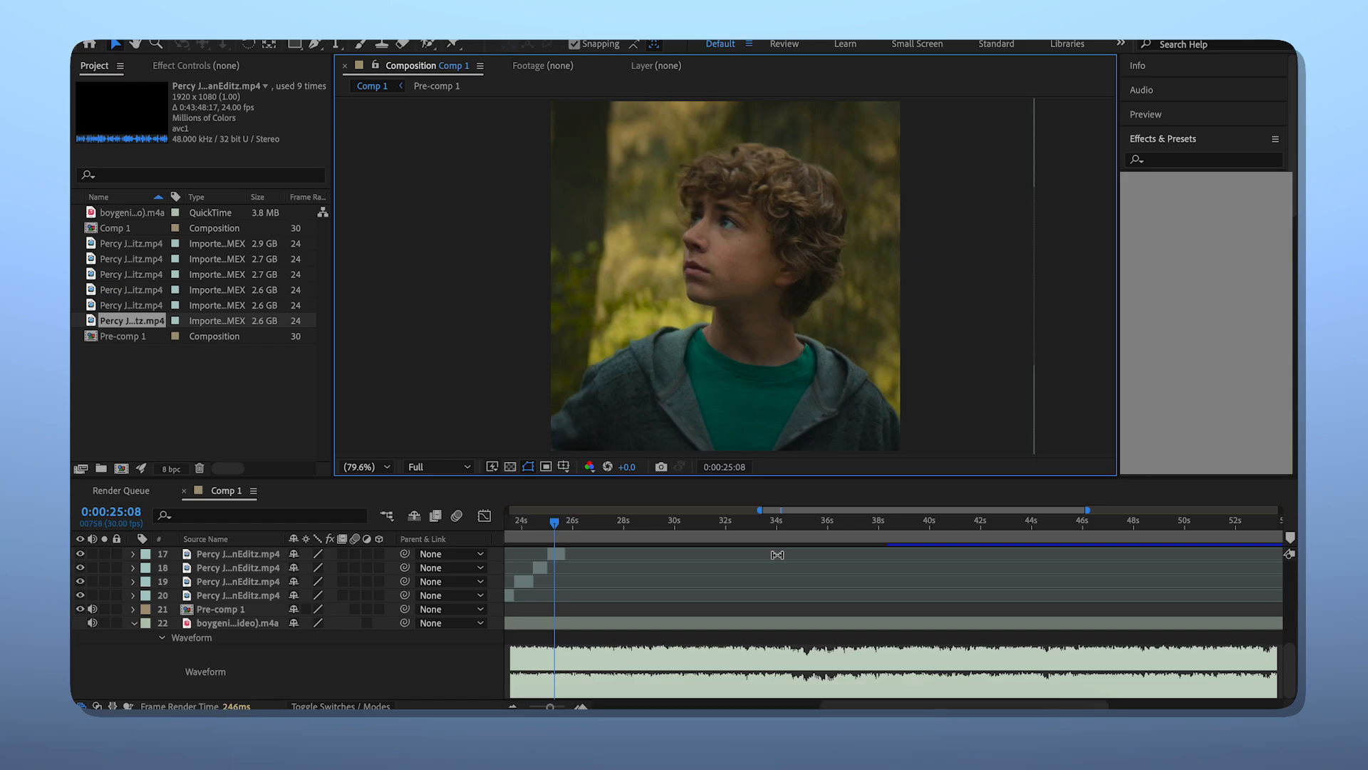
Show the Effect Controls panel instead of the Project list.
left_click(201, 65)
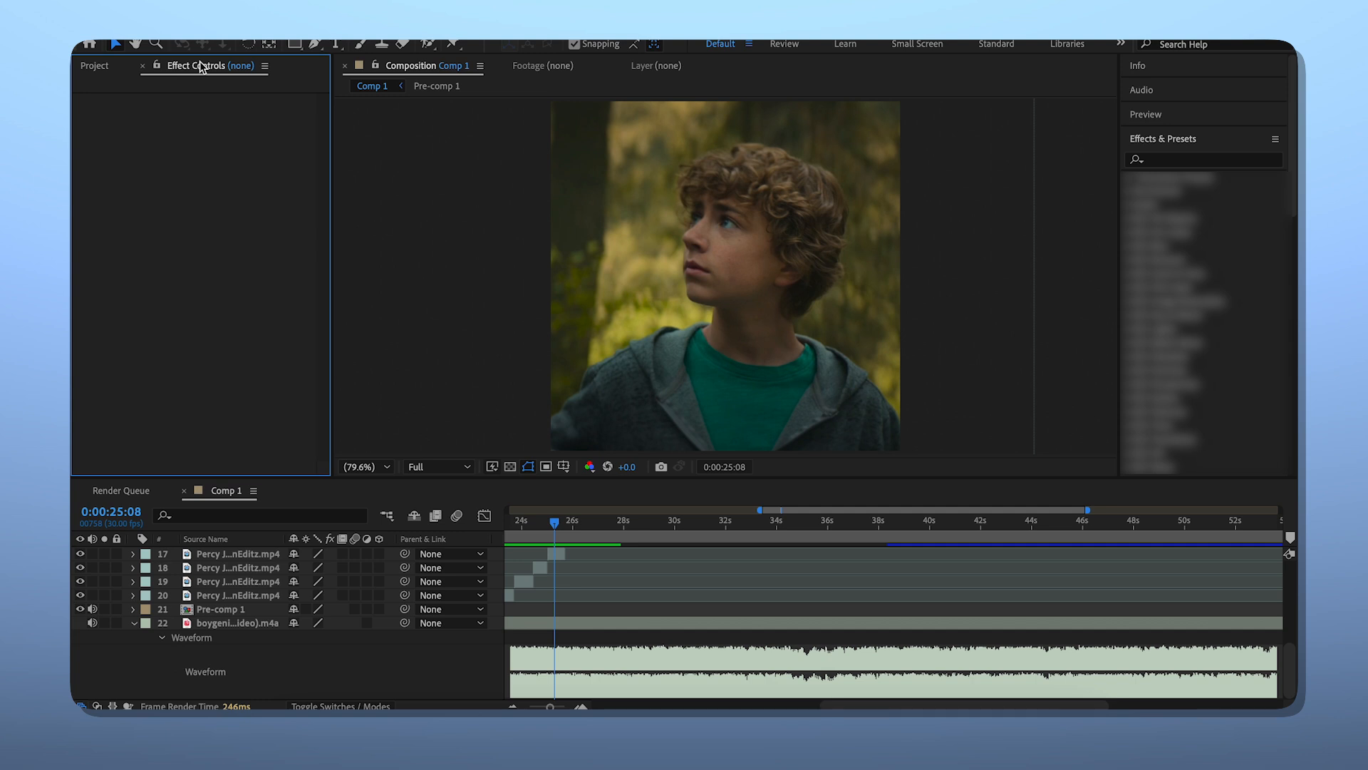
mouse_move(213, 168)
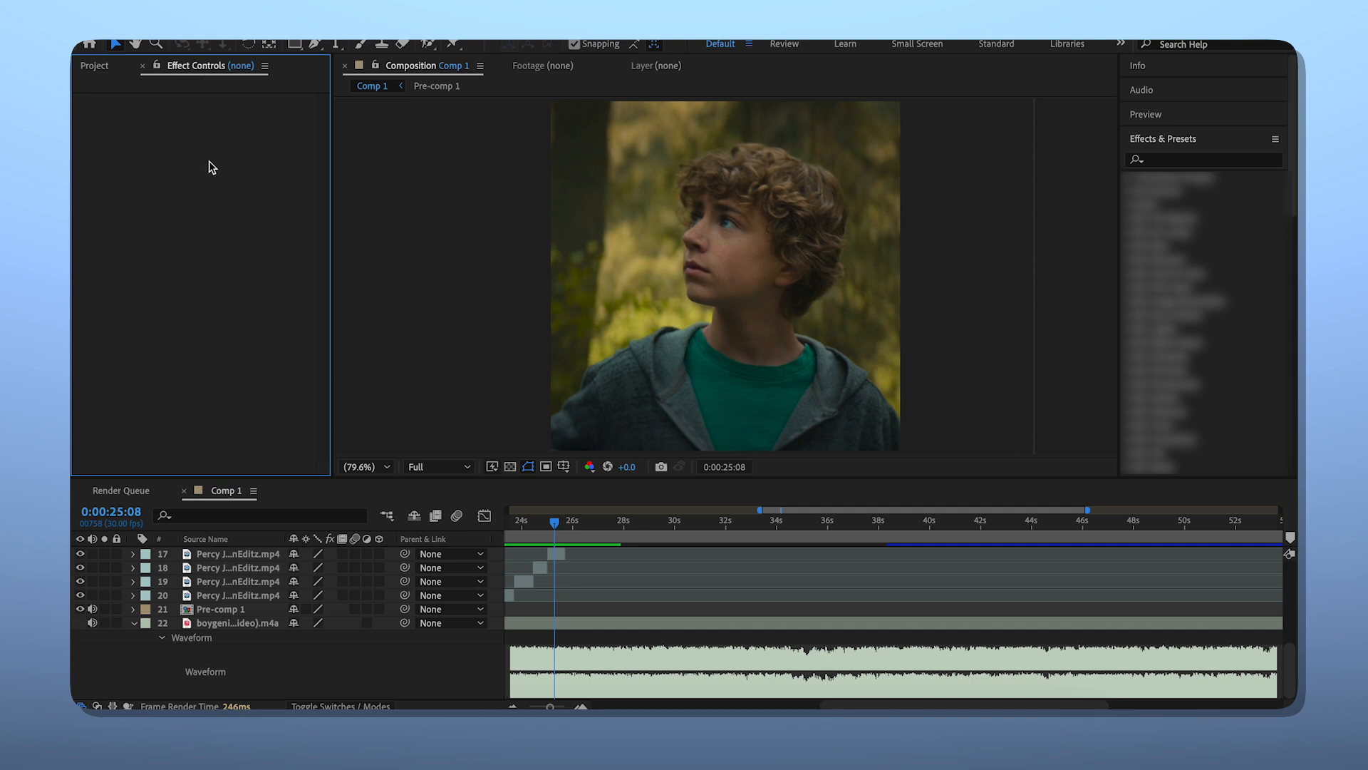
mouse_move(476, 671)
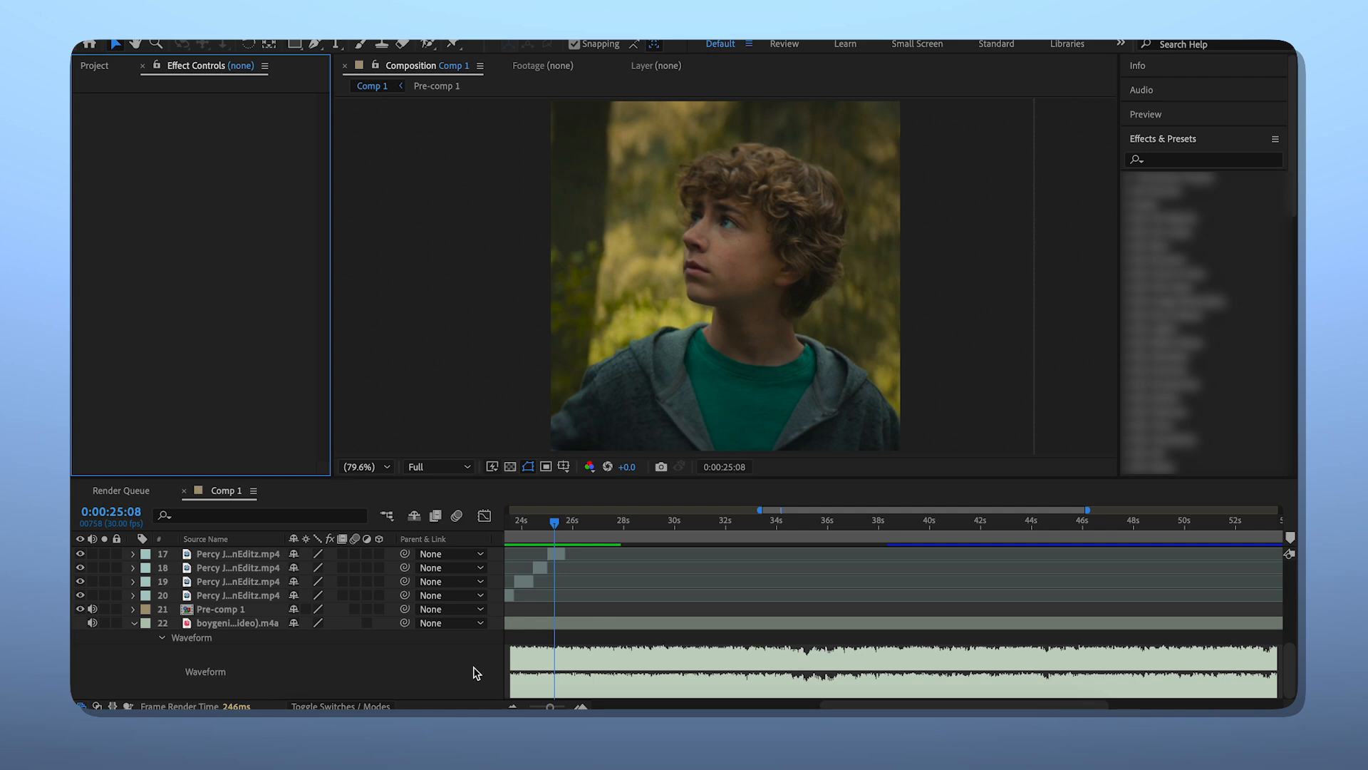
mouse_move(735, 592)
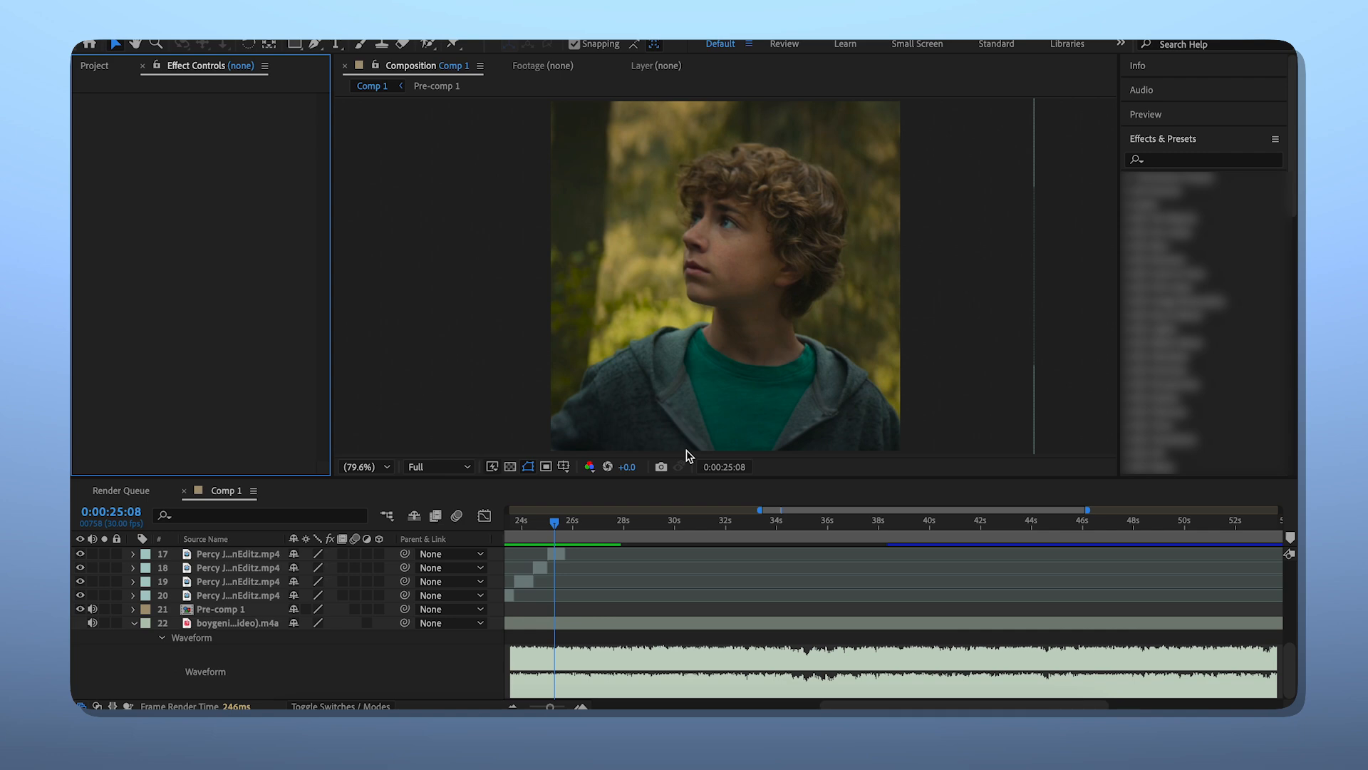
Twixtor-ramp the next clip and nest it as its own composition with Speed keyframes.
left_click(436, 466)
type("twix")
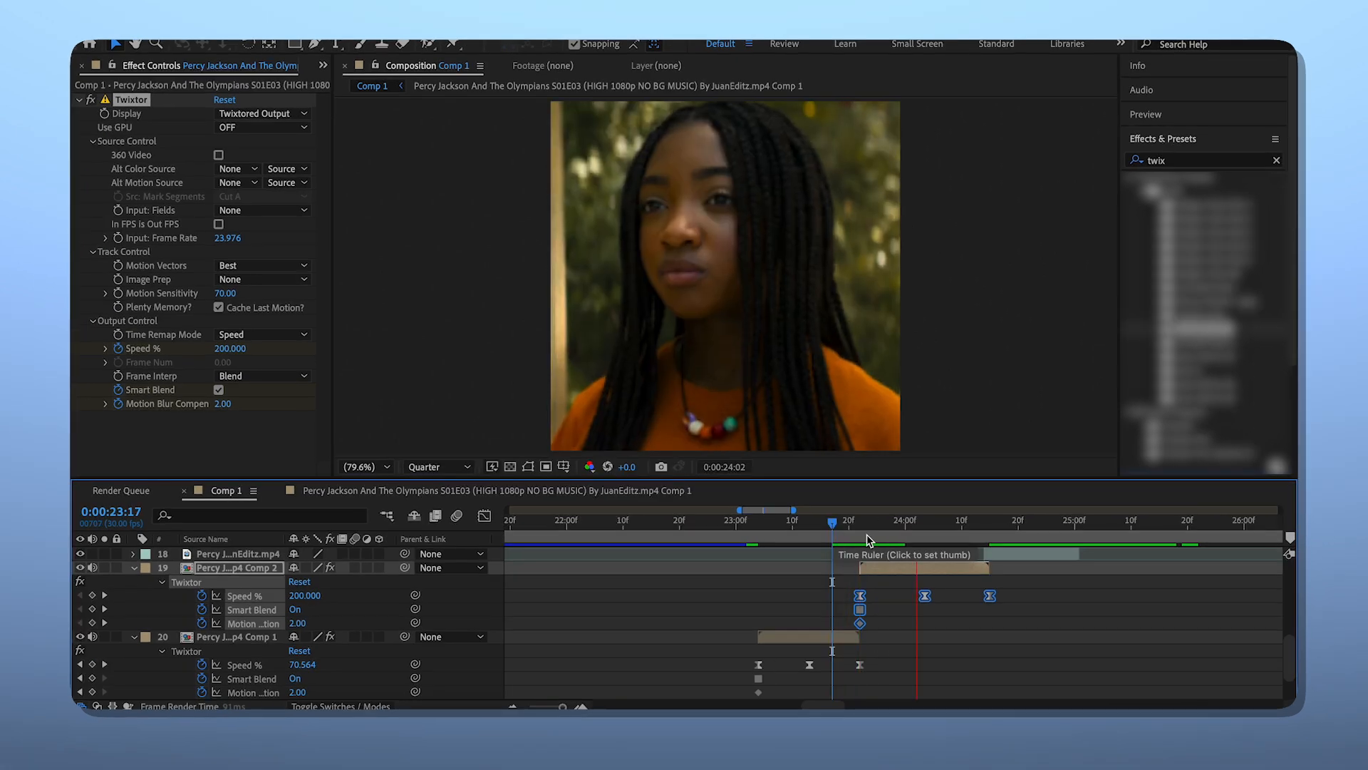
left_click(831, 526)
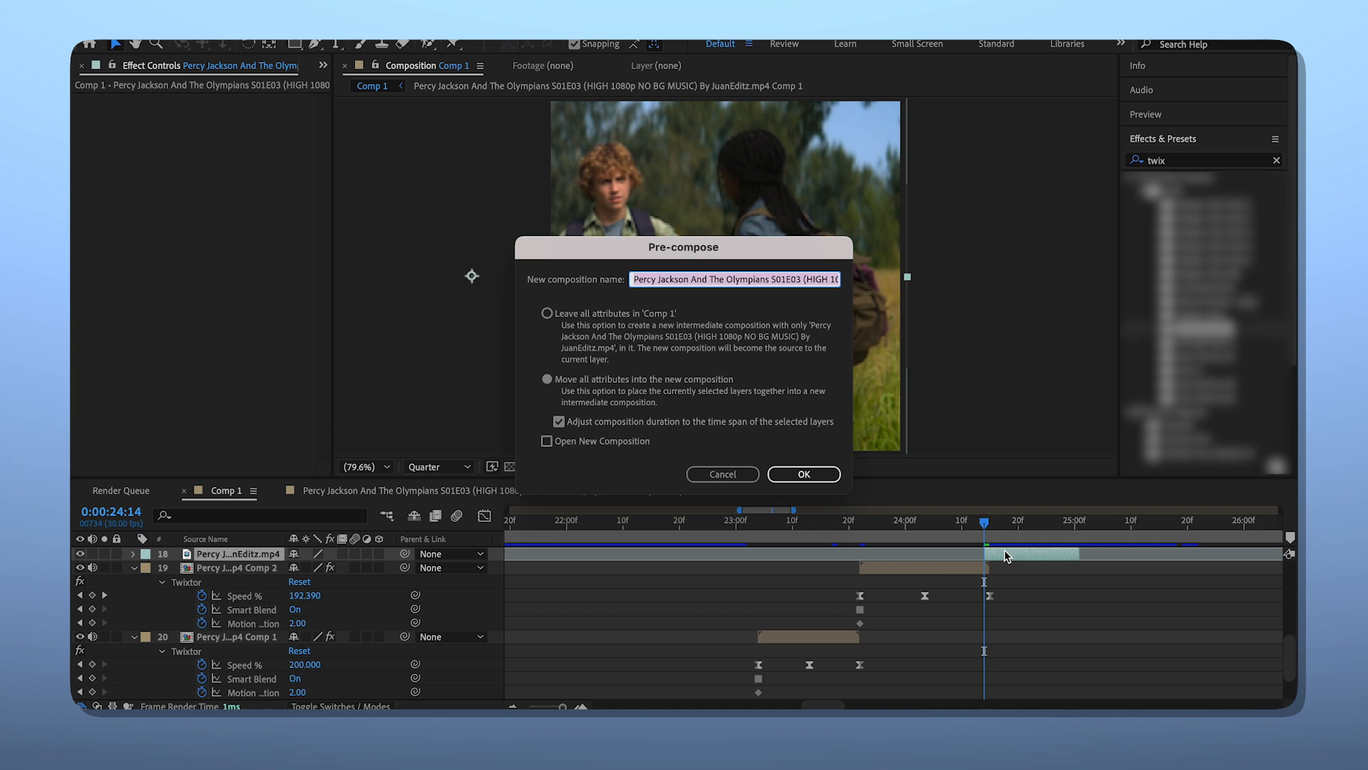
left_click(801, 473)
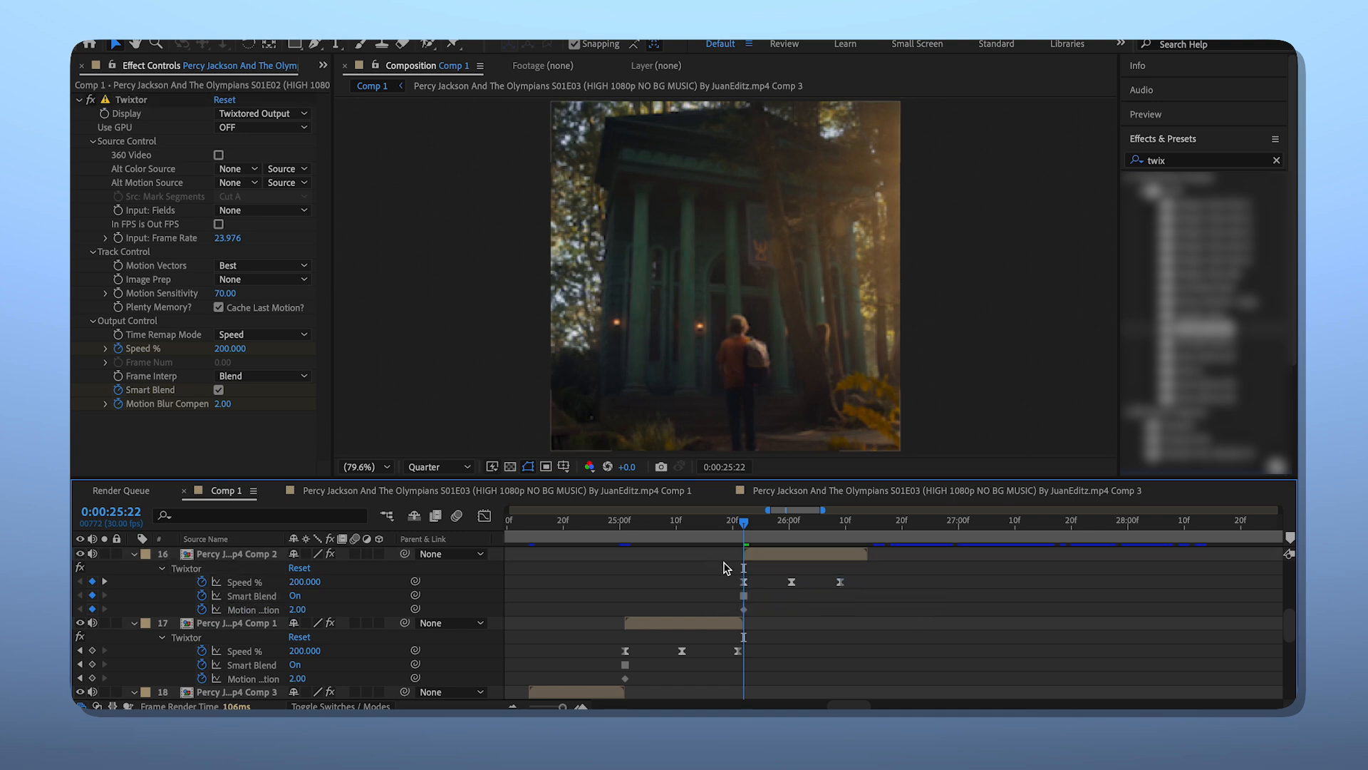
Pre-compose the next Percy clip as Comp 4 and open that composition.
left_click(868, 585)
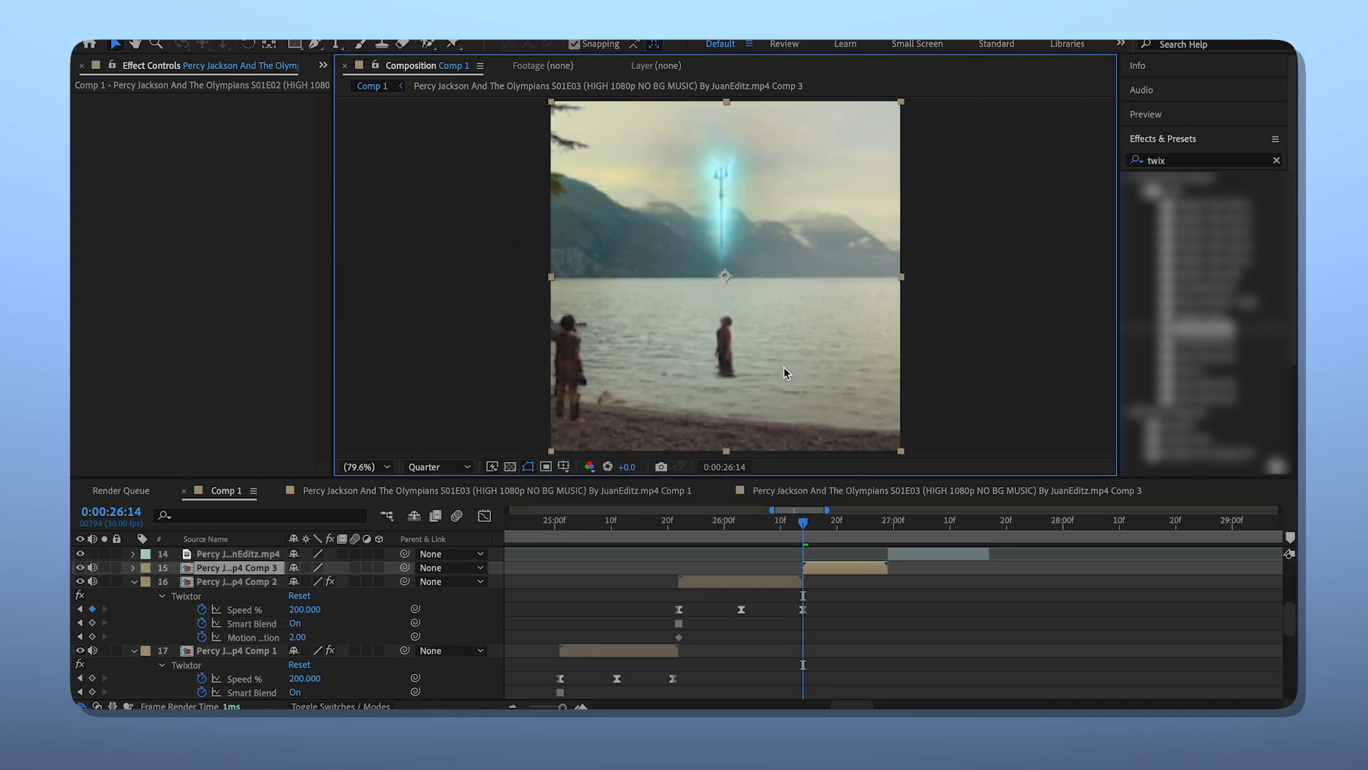
left_click(232, 567)
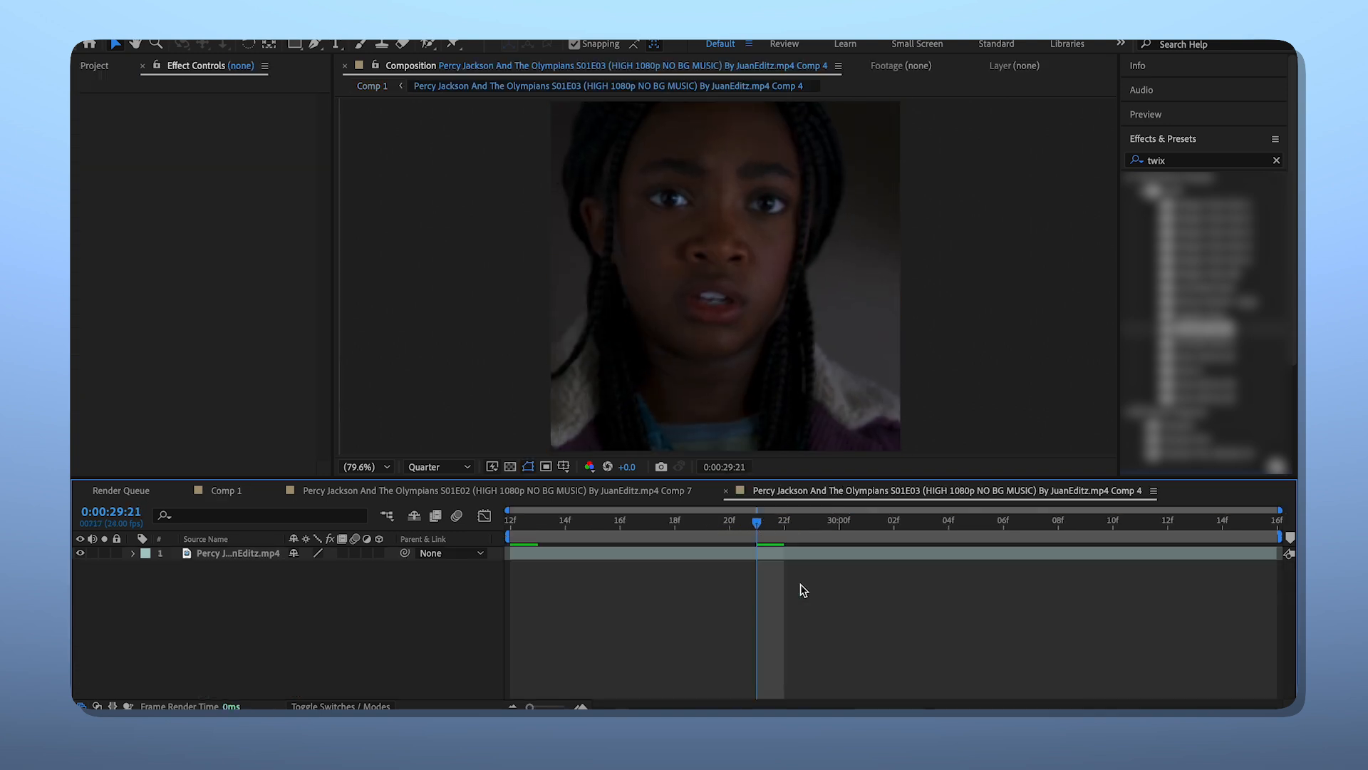
Back in Comp 1, finish the current speed ramp and select the next clip.
left_click(238, 553)
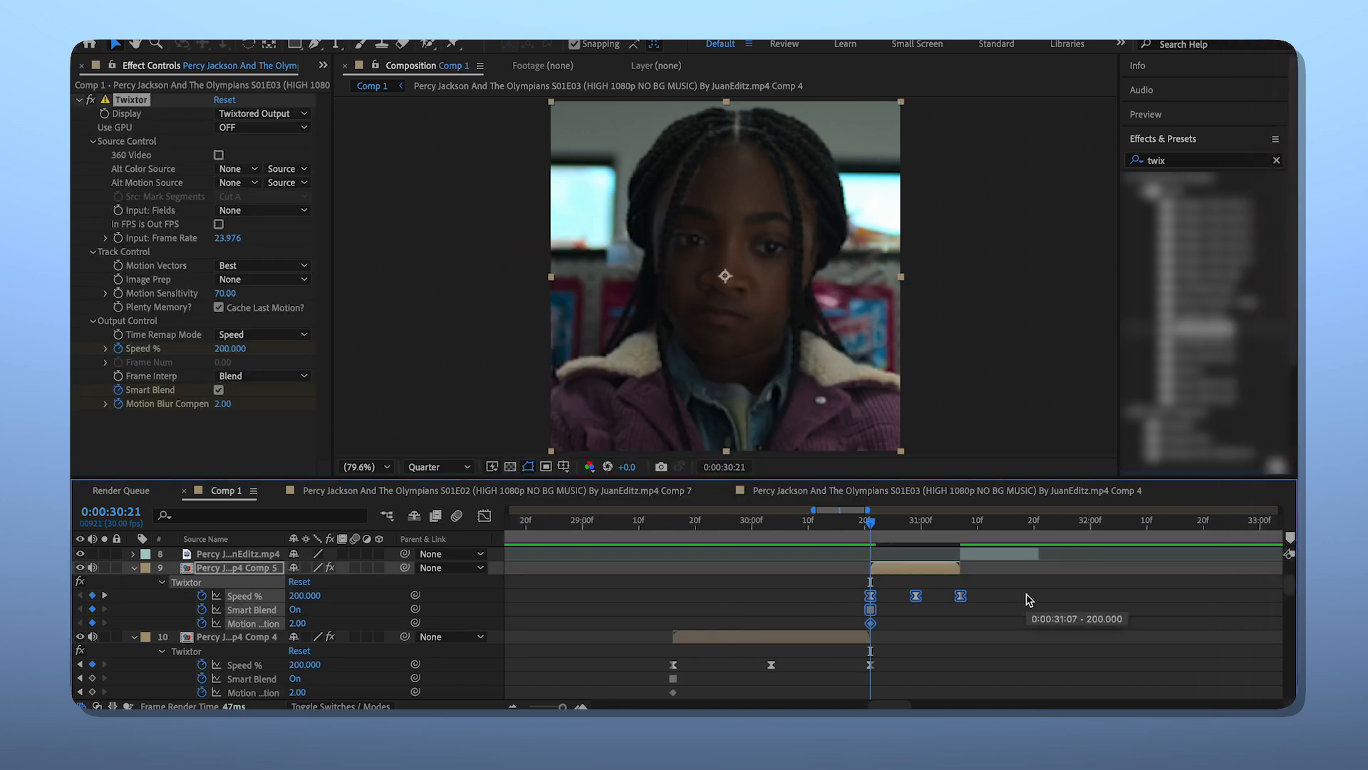
left_click(959, 518)
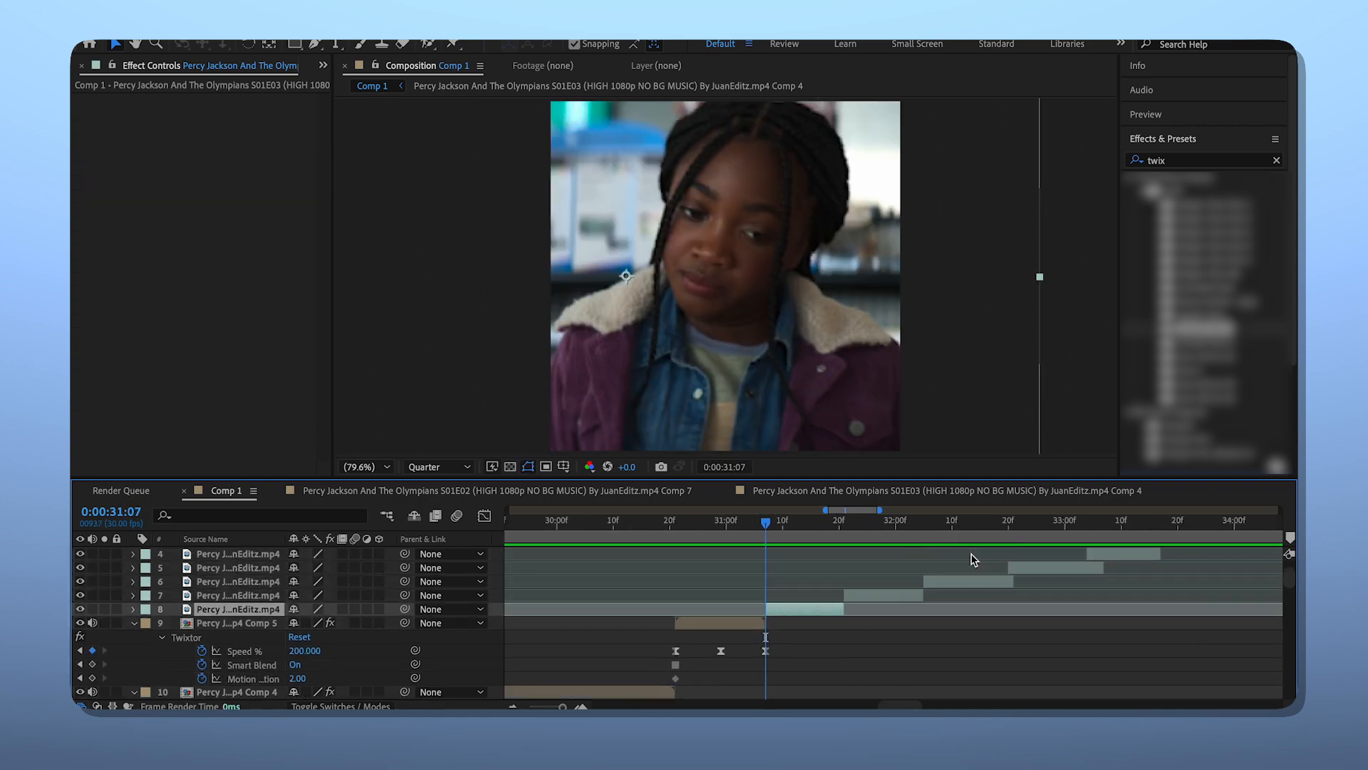
left_click(235, 608)
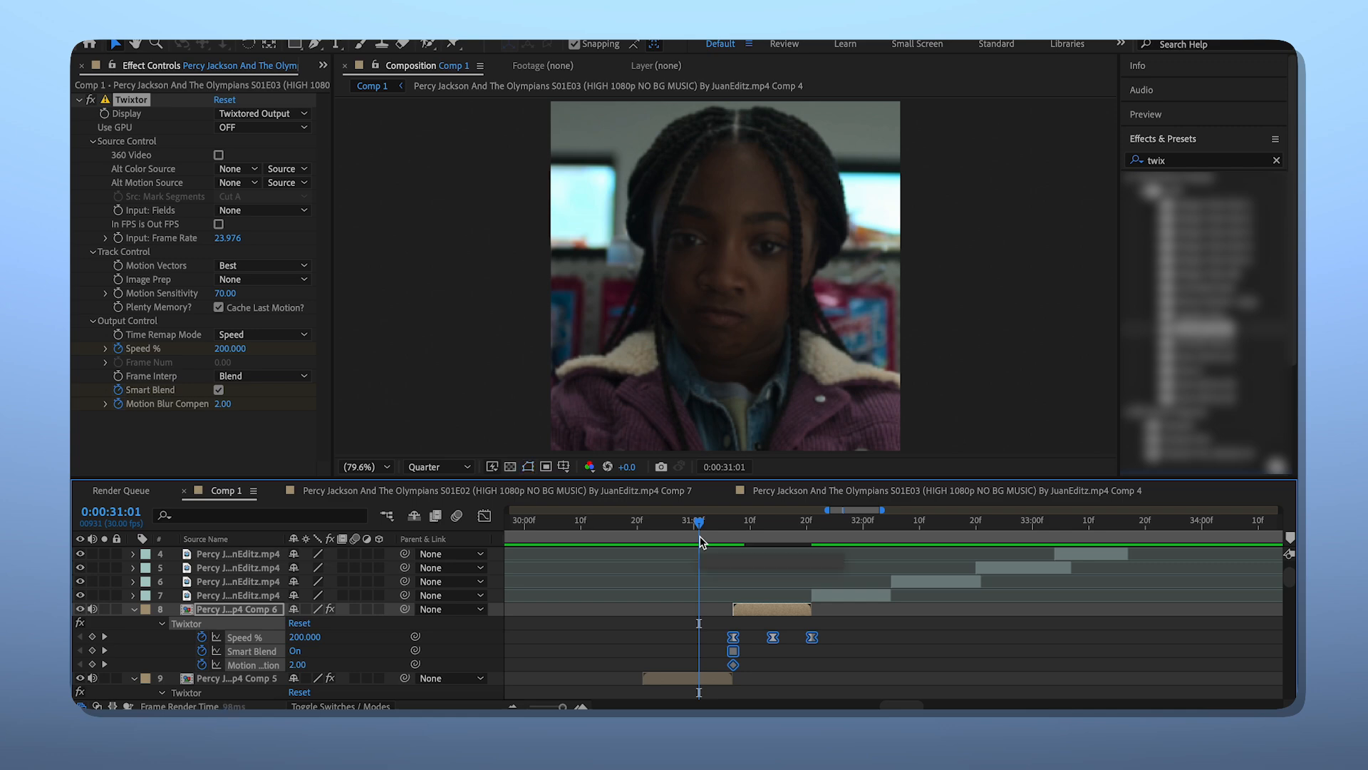
Nest the remaining Twixtor-ramped clips as their own compositions, up to Comp 11.
left_click(811, 521)
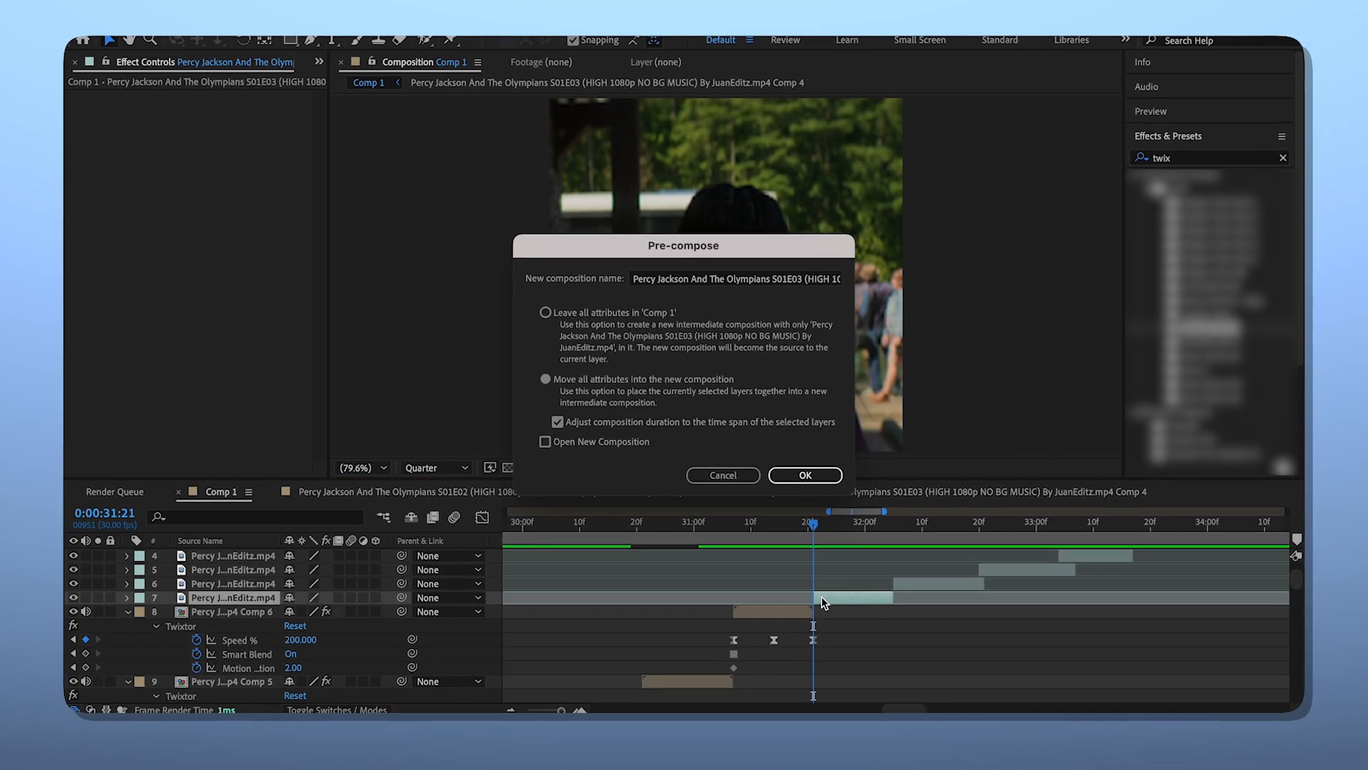
left_click(804, 473)
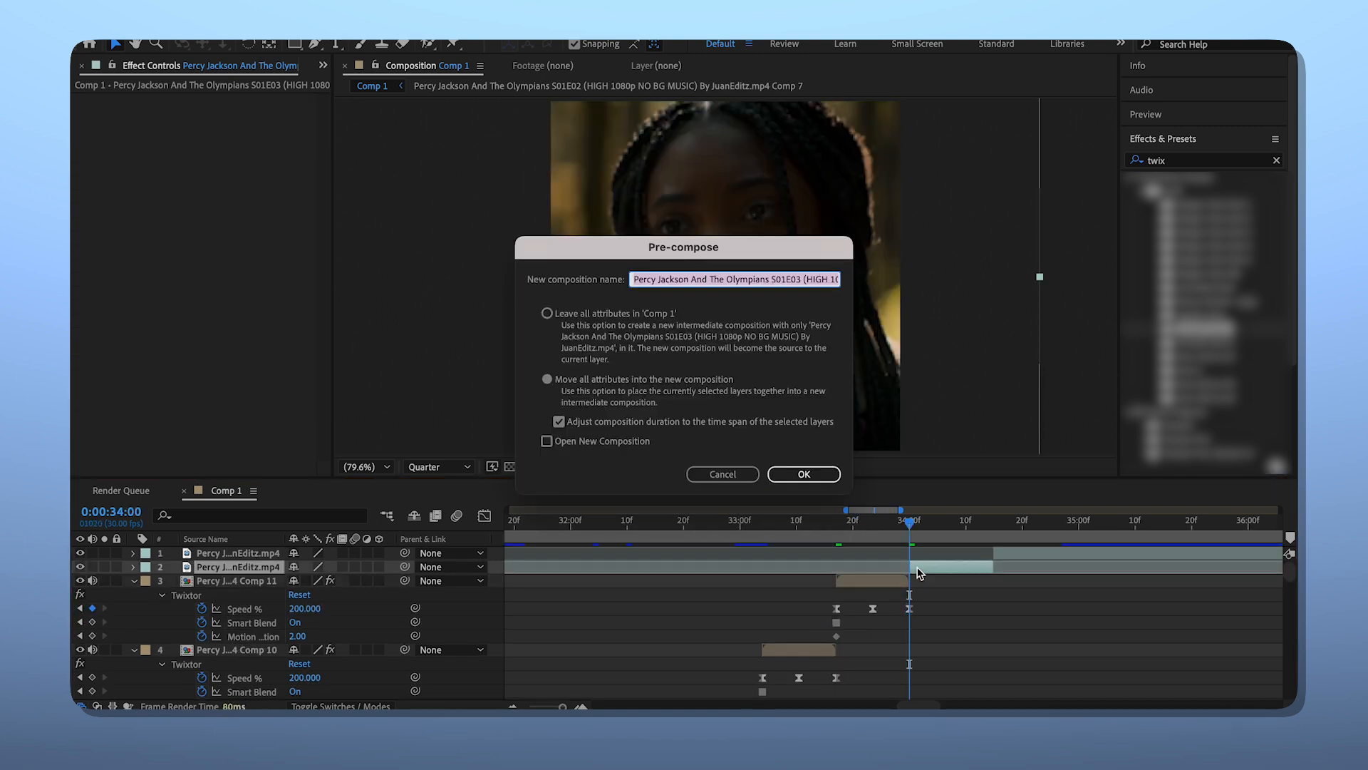
left_click(803, 473)
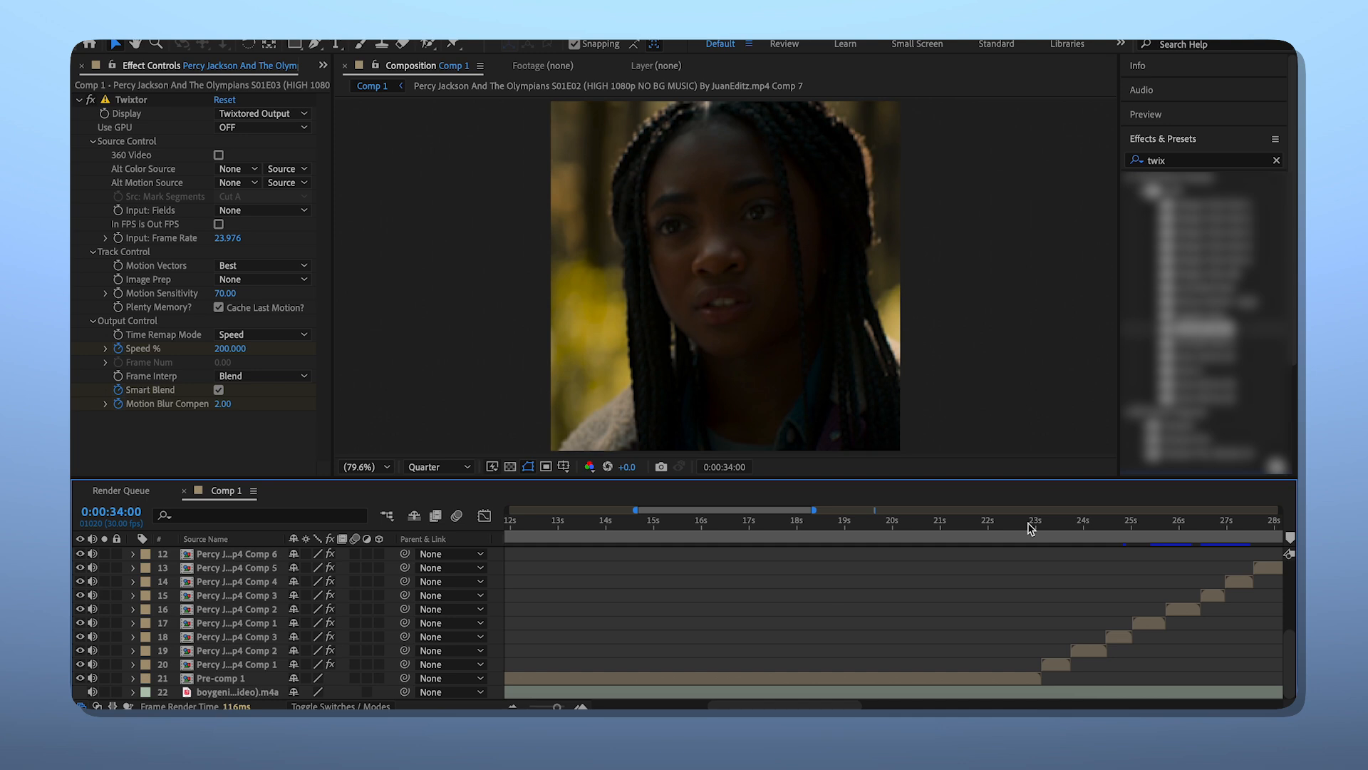
Apply BCC Lens Blur to Comp 13 and set its Iris Scale strength at the first frame.
left_click(1041, 521)
type("bcc")
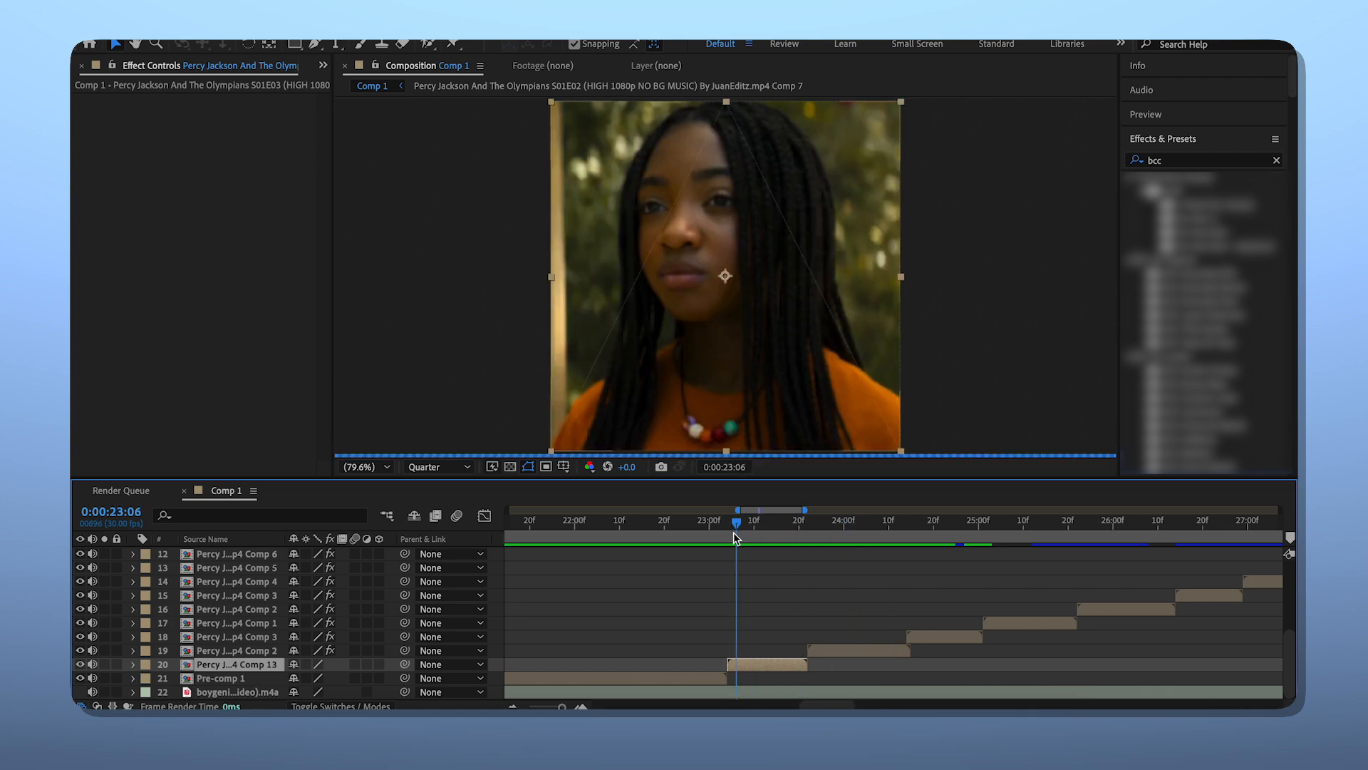
left_click(732, 509)
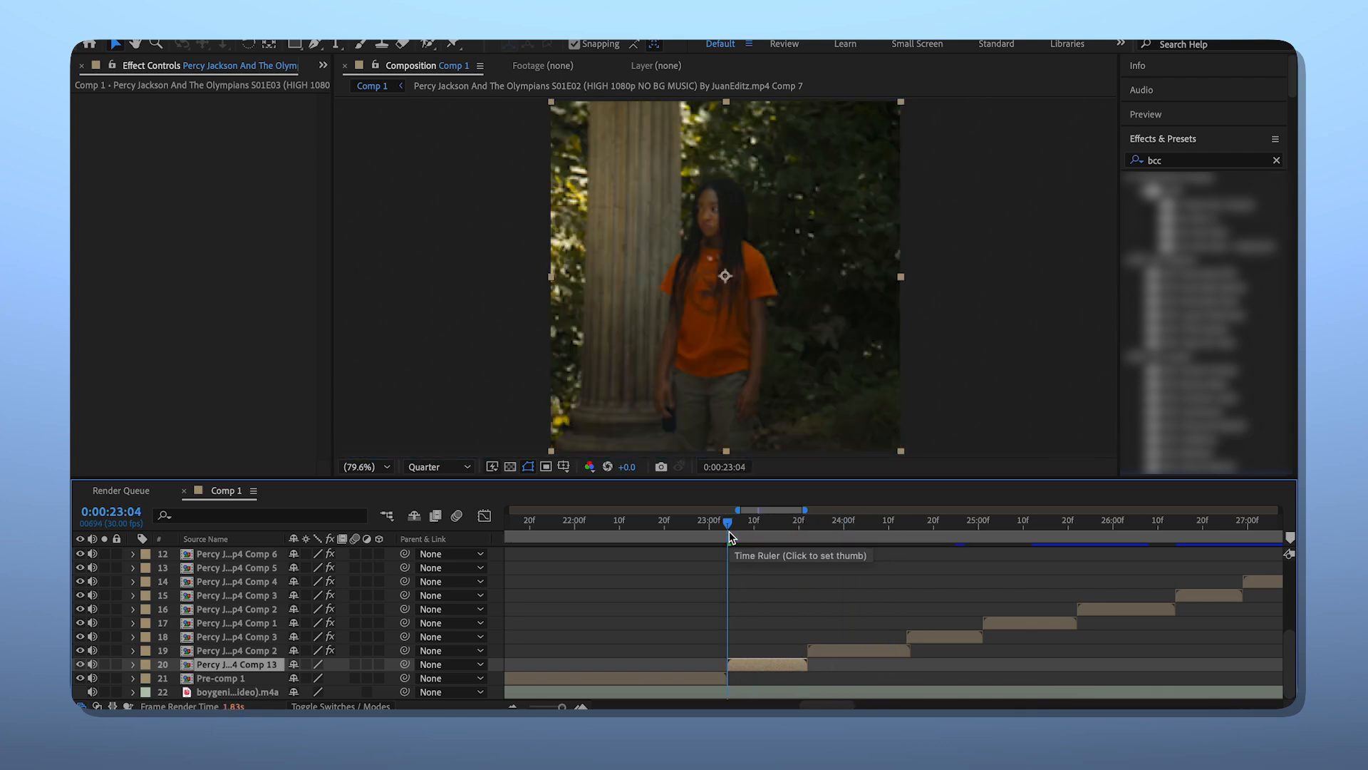
type("lens")
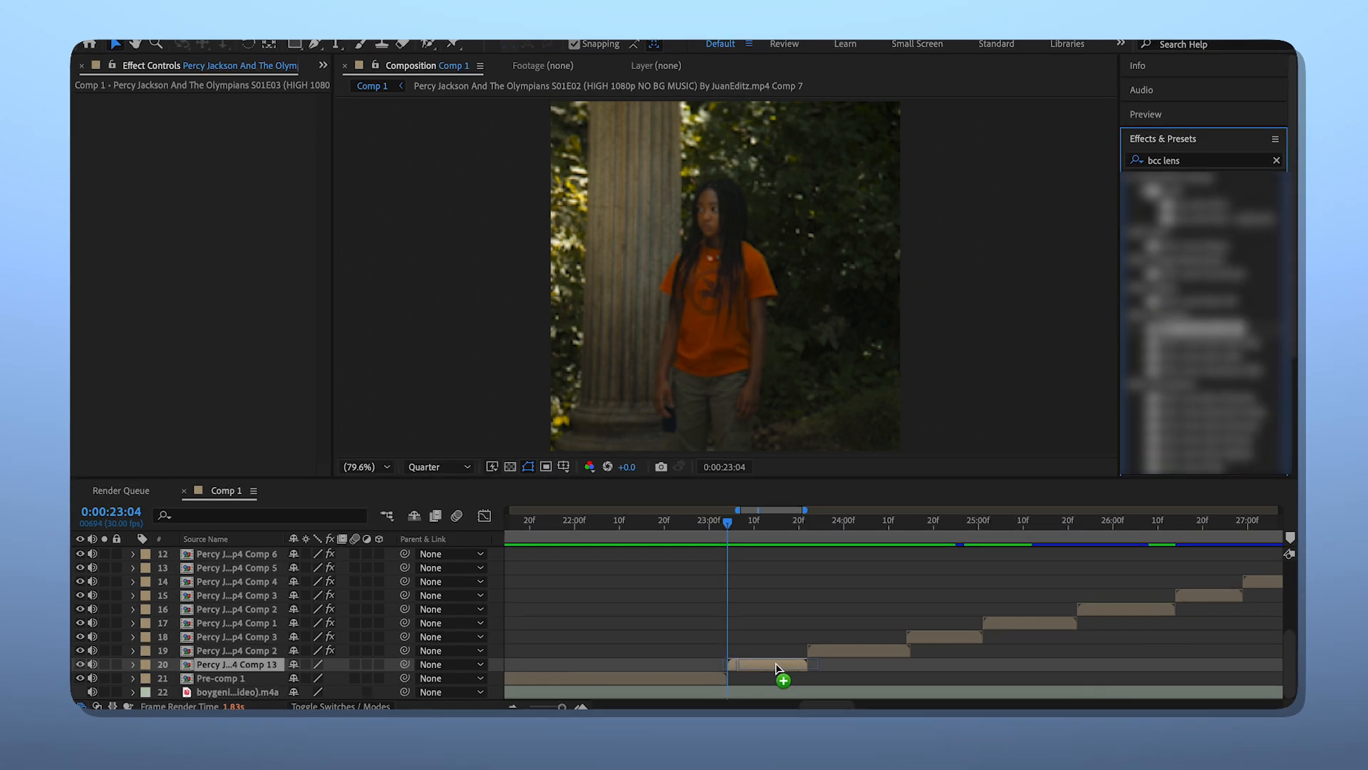
left_click(775, 663)
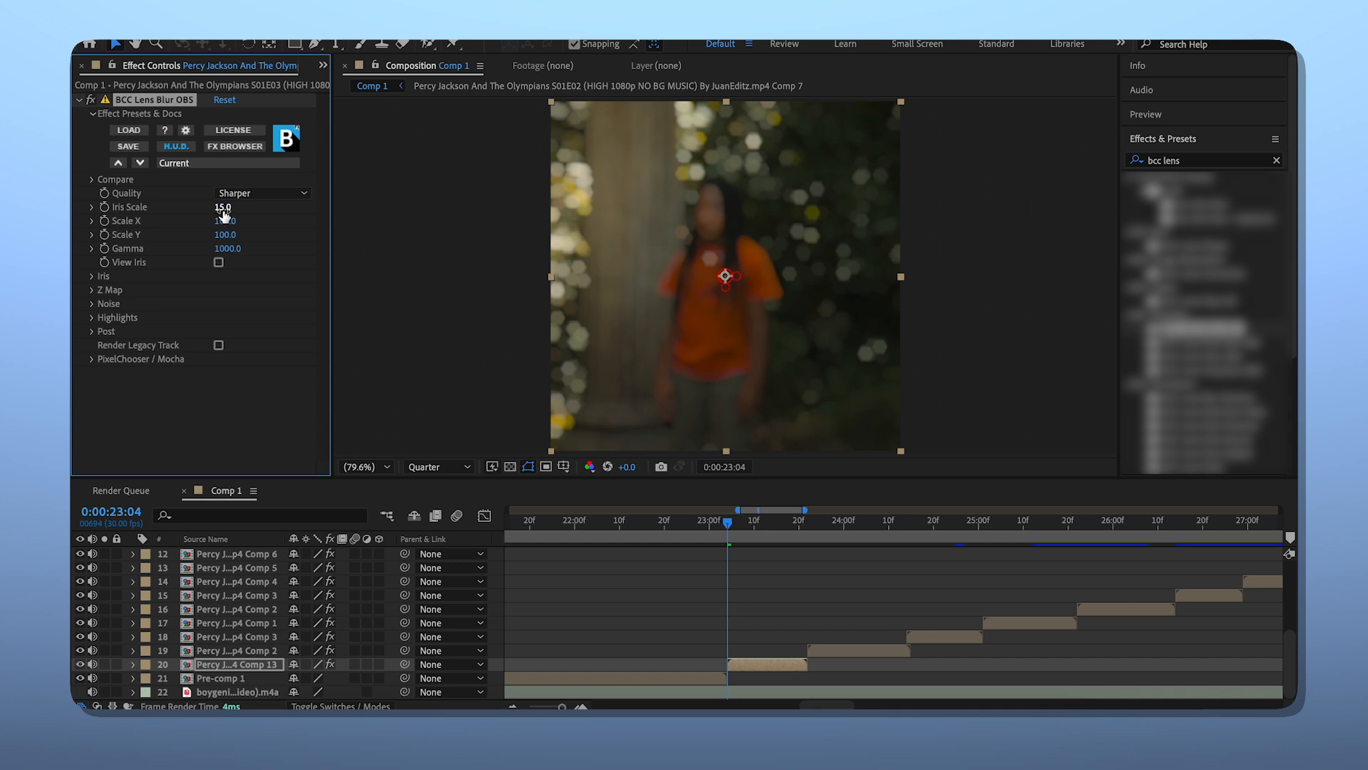
left_click_drag(224, 207, 213, 206)
type("exposure")
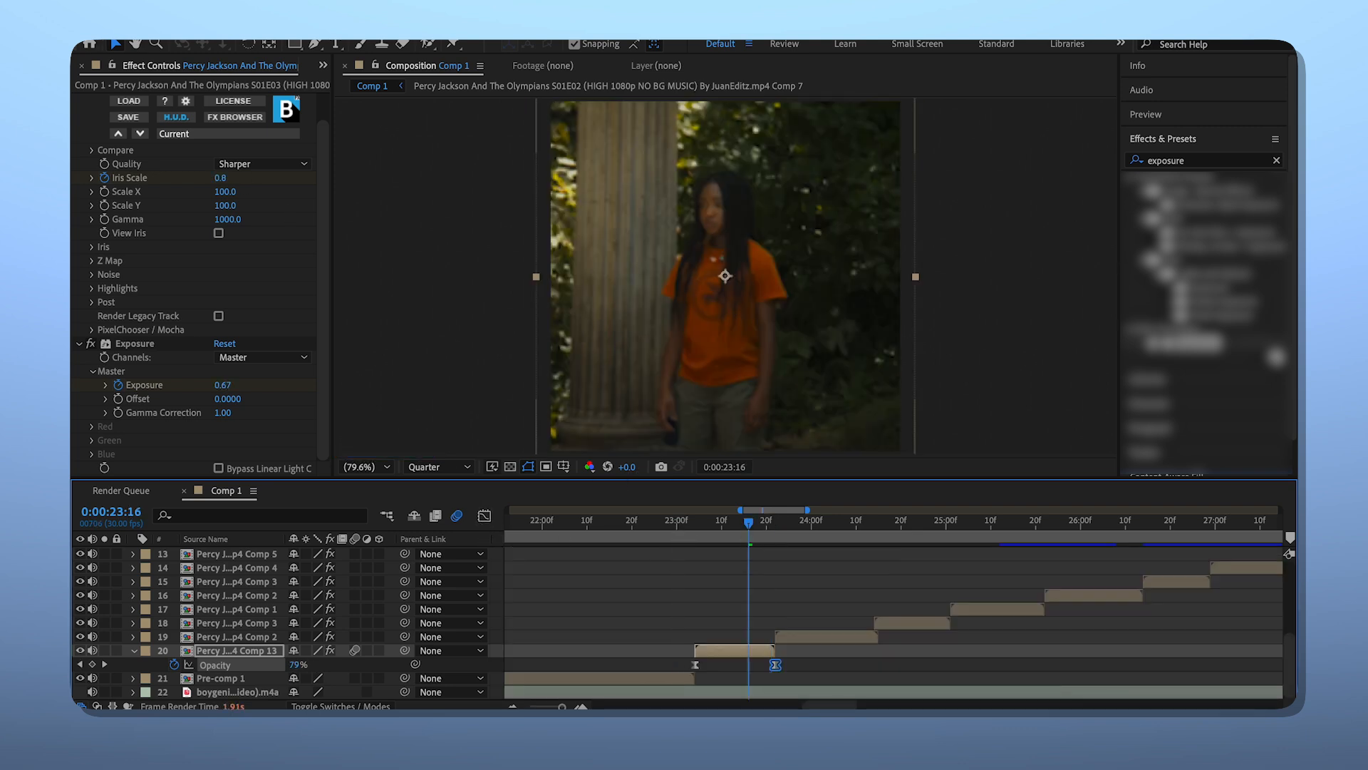
Preview at Full resolution and review the blur transition before copying it to Comp 14.
left_click(437, 466)
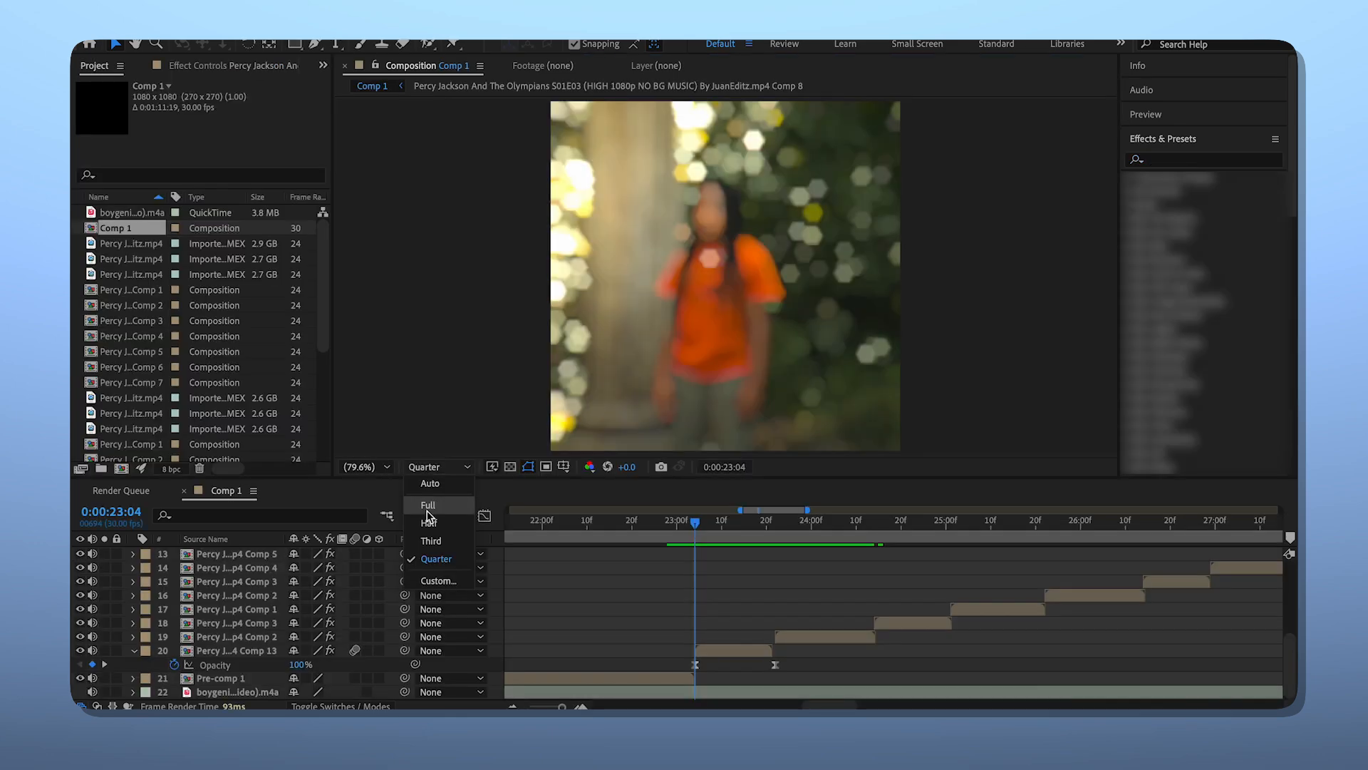
left_click(428, 505)
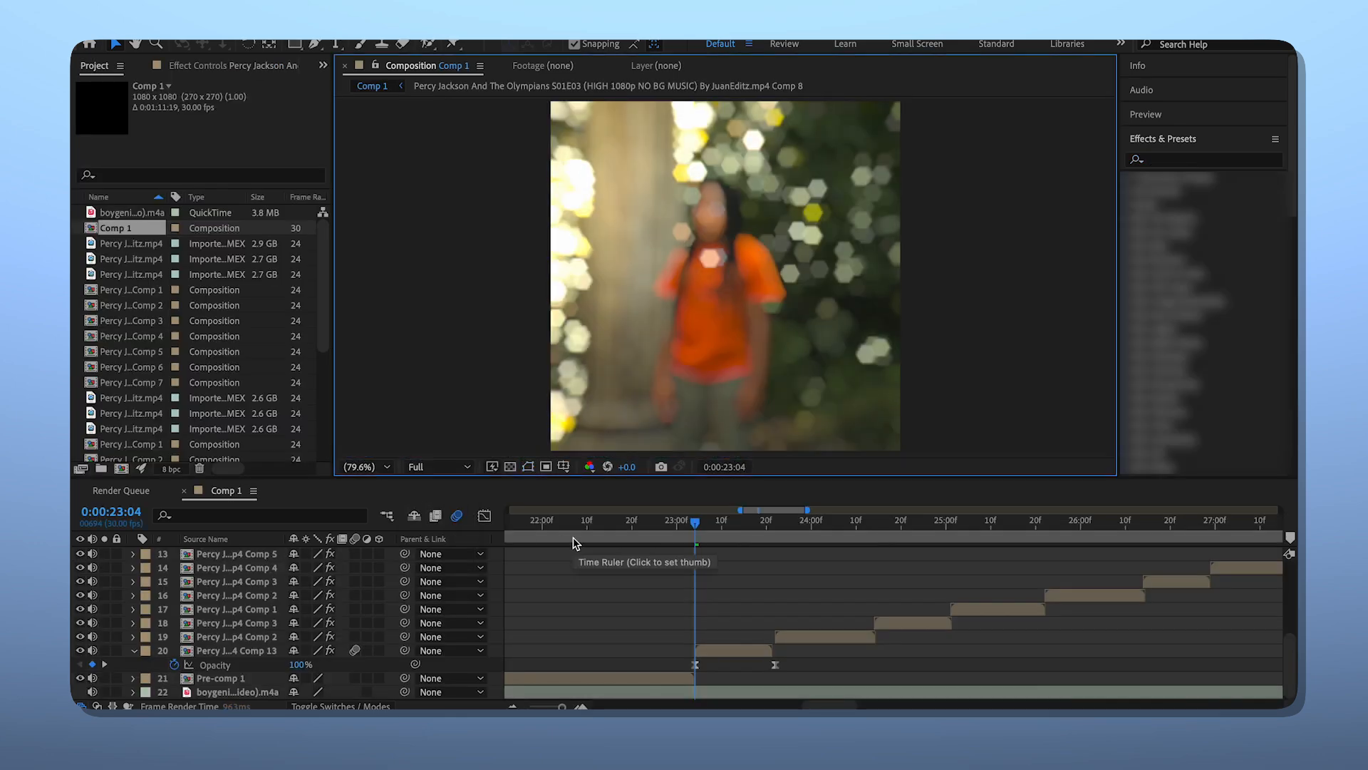
left_click(693, 519)
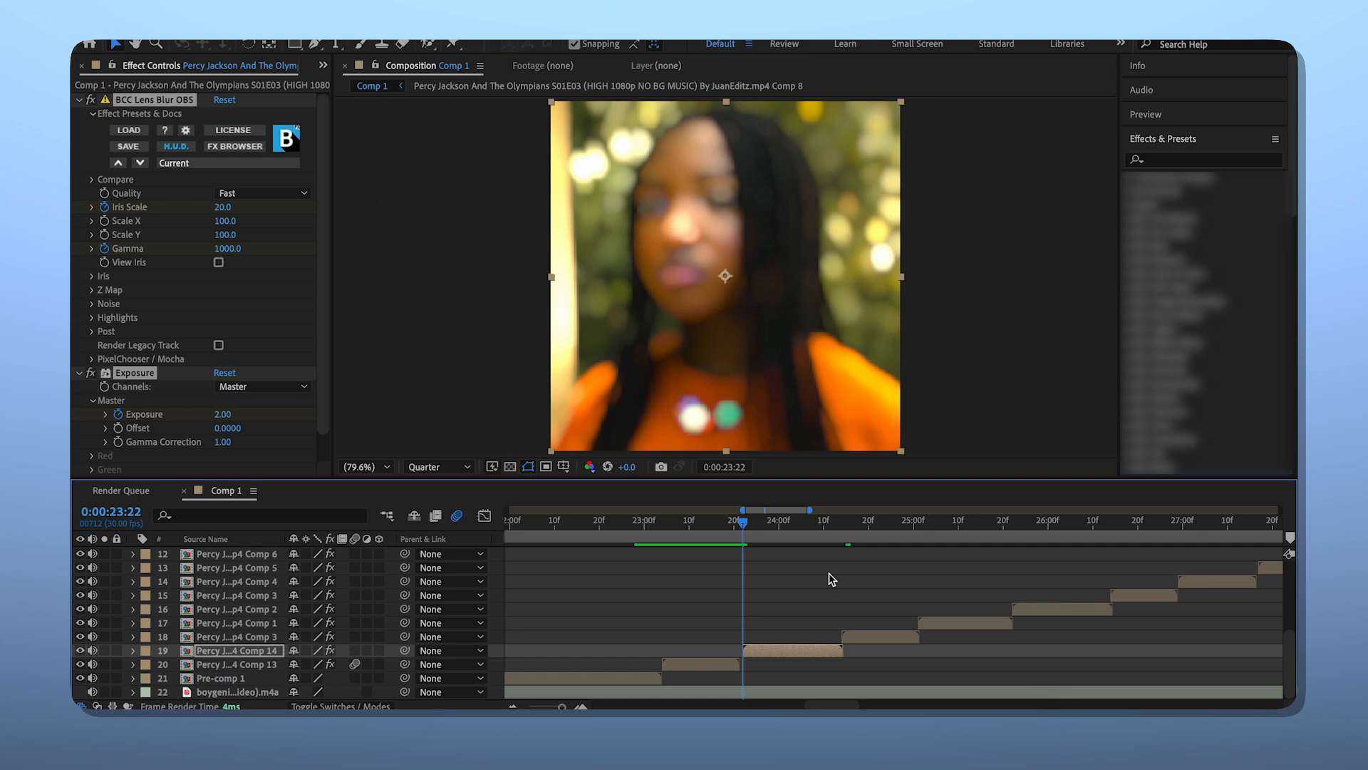
Nest the next Twixtor clips as compositions and paste the lens-blur and exposure keyframes onto them.
left_click(842, 522)
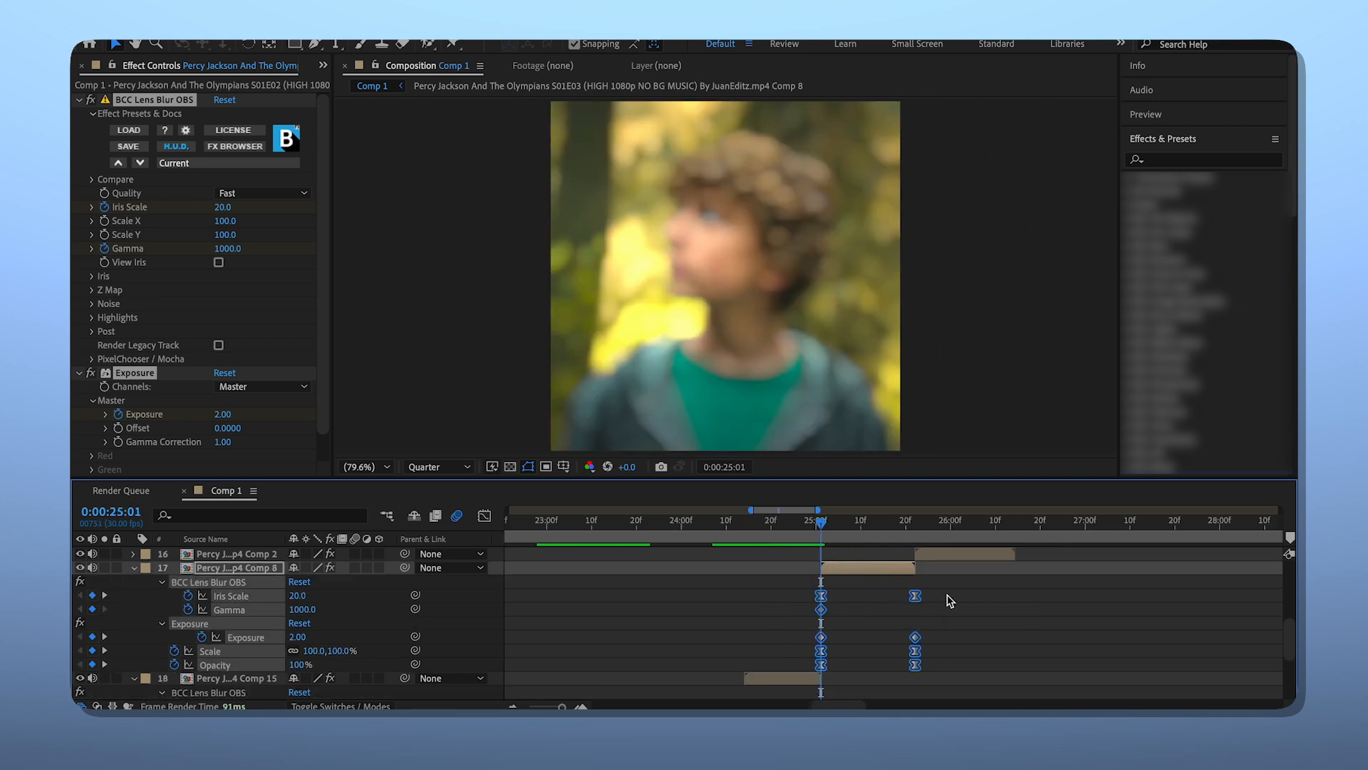
left_click(818, 520)
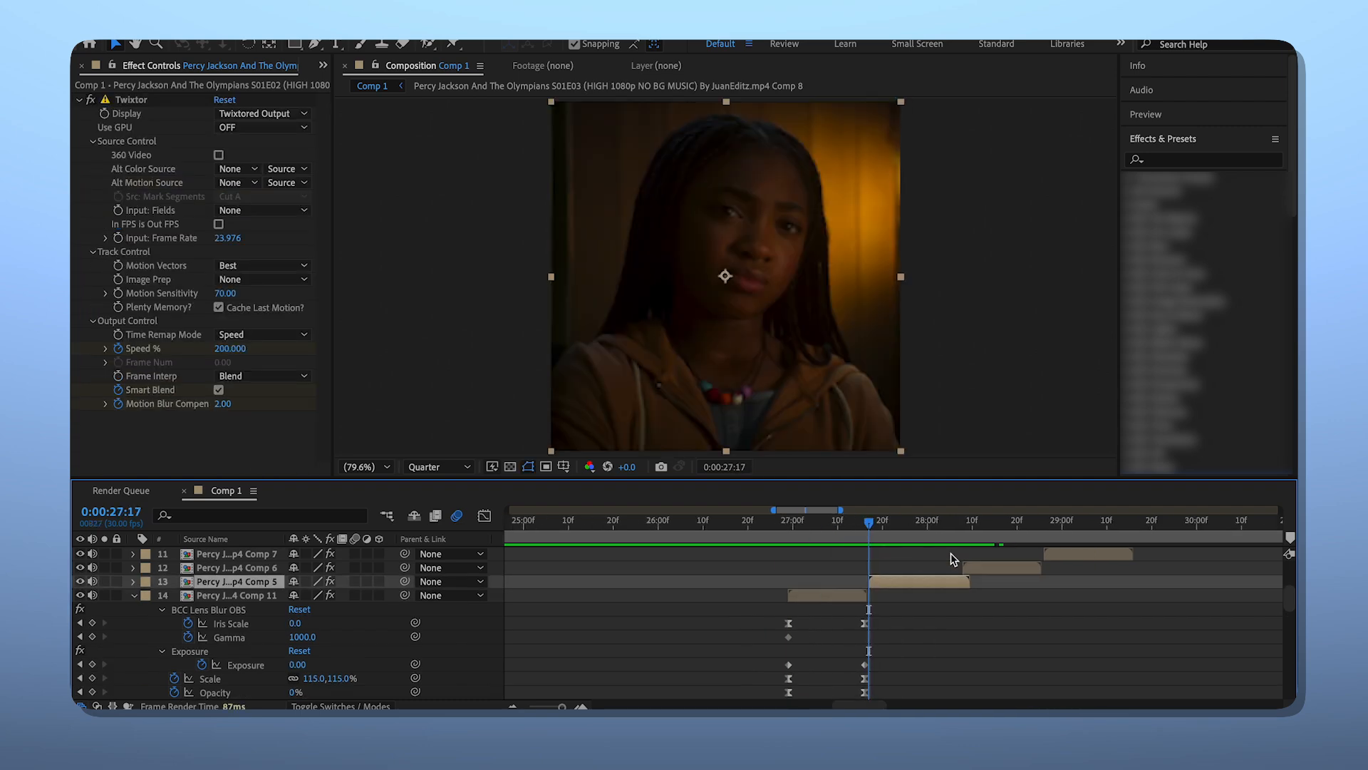
left_click(227, 582)
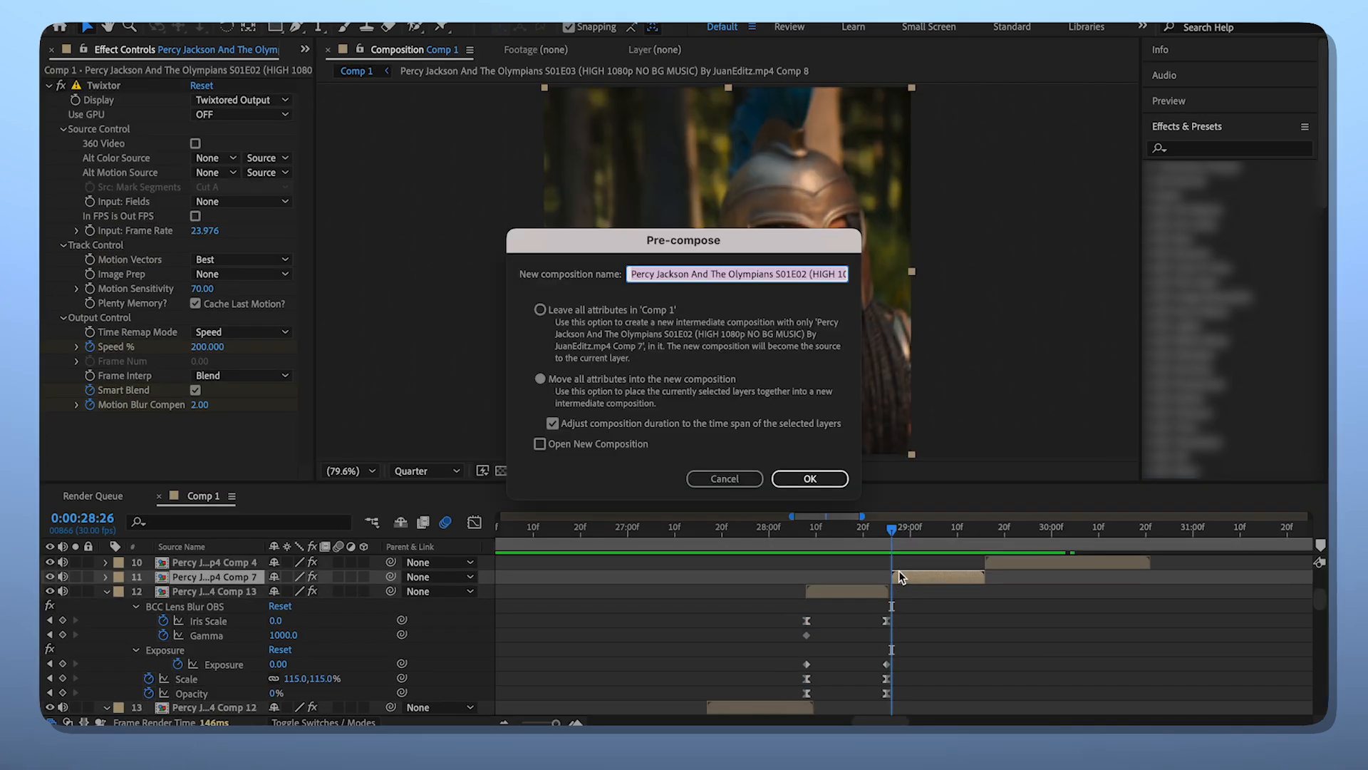
left_click(807, 479)
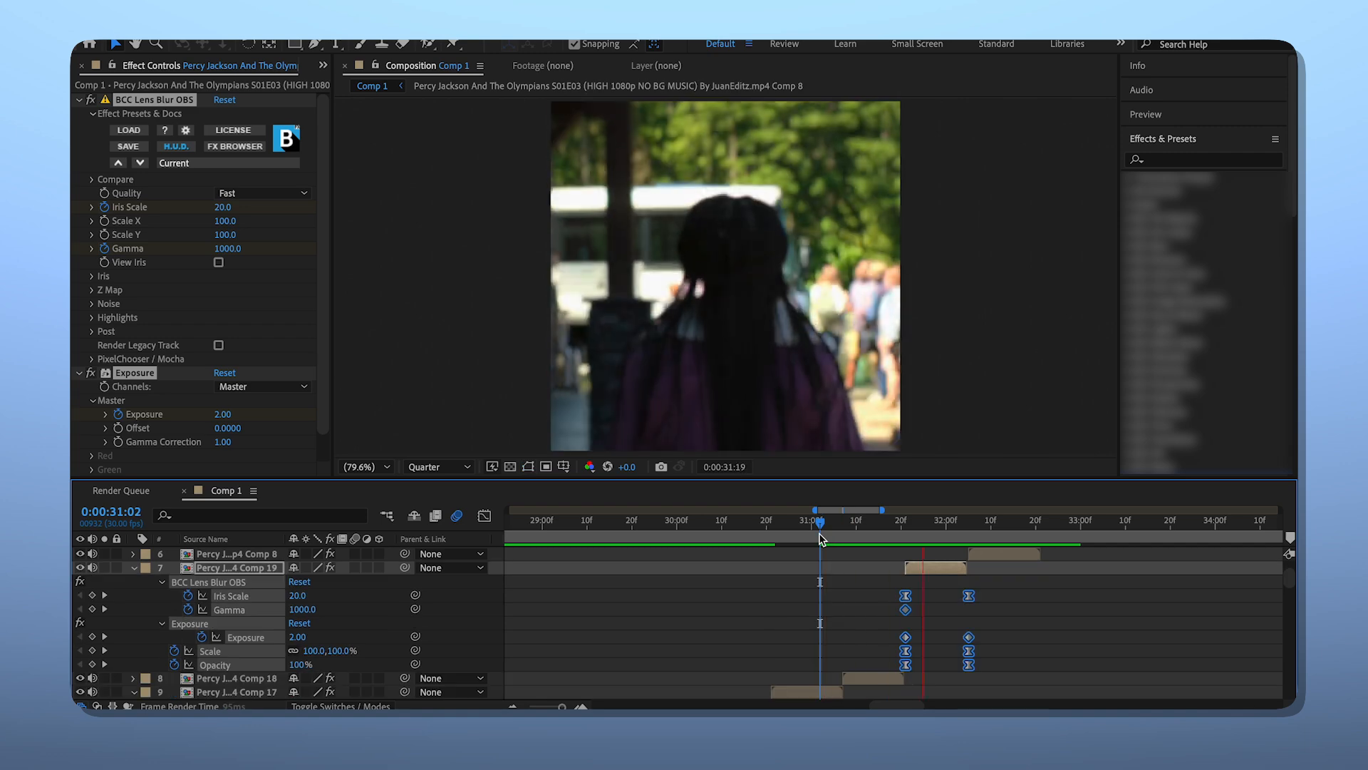
left_click(757, 520)
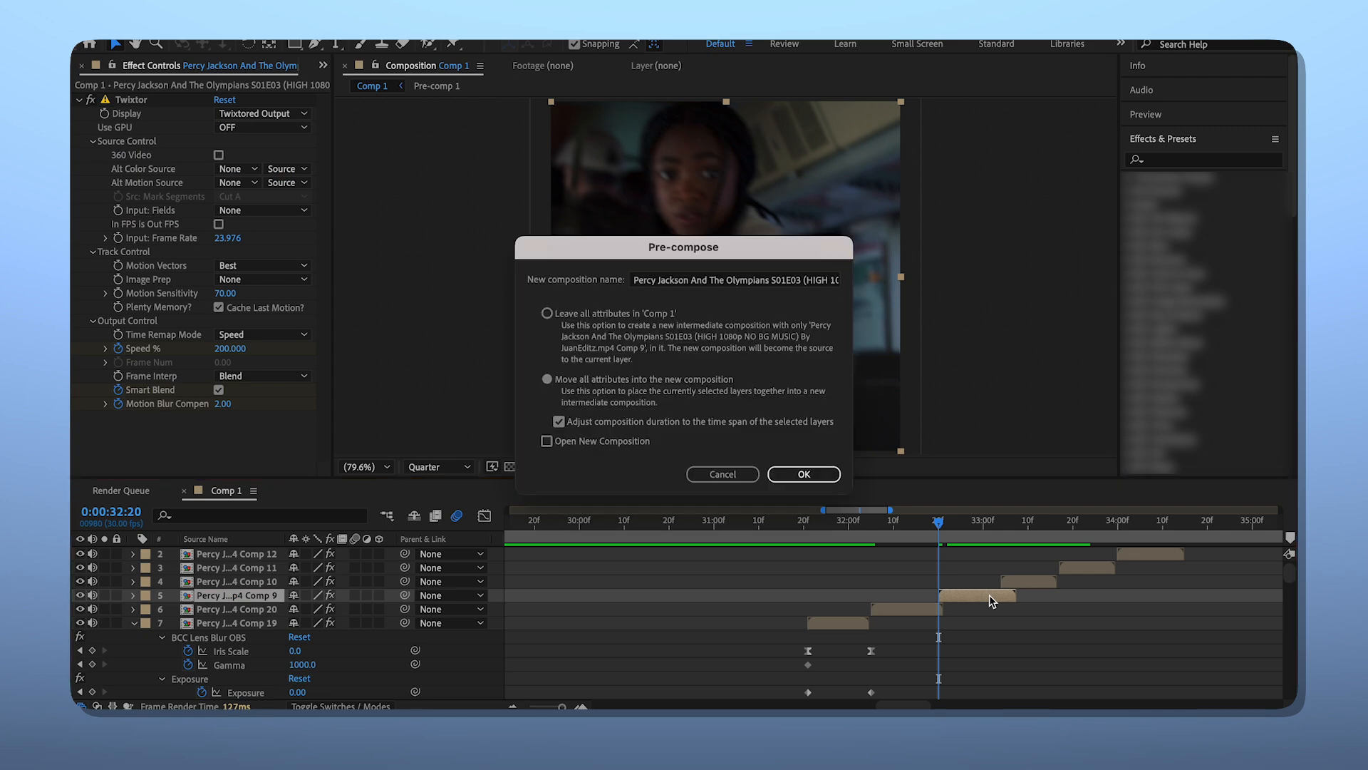
Pre-compose the last clips up to Comp 24 and give each the lens-blur and exposure keyframes.
left_click(801, 473)
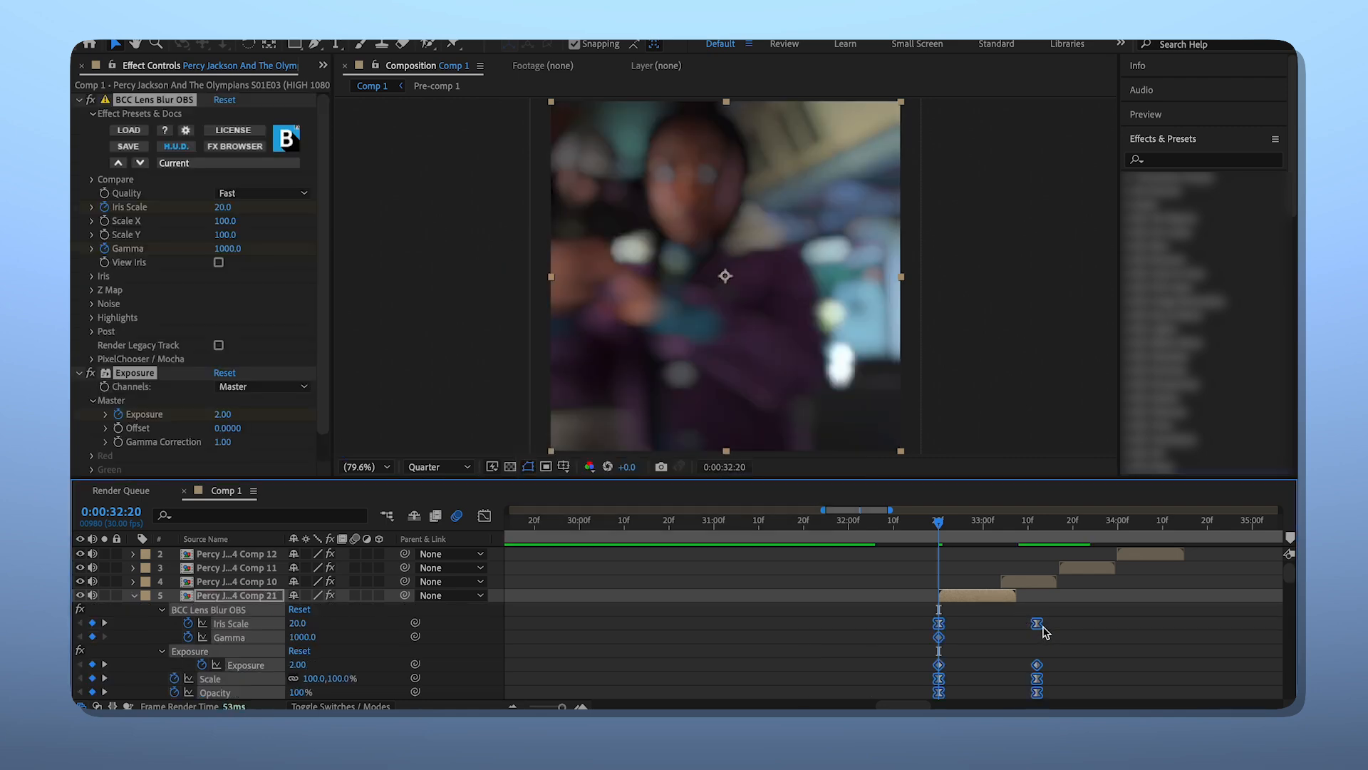
left_click(1001, 521)
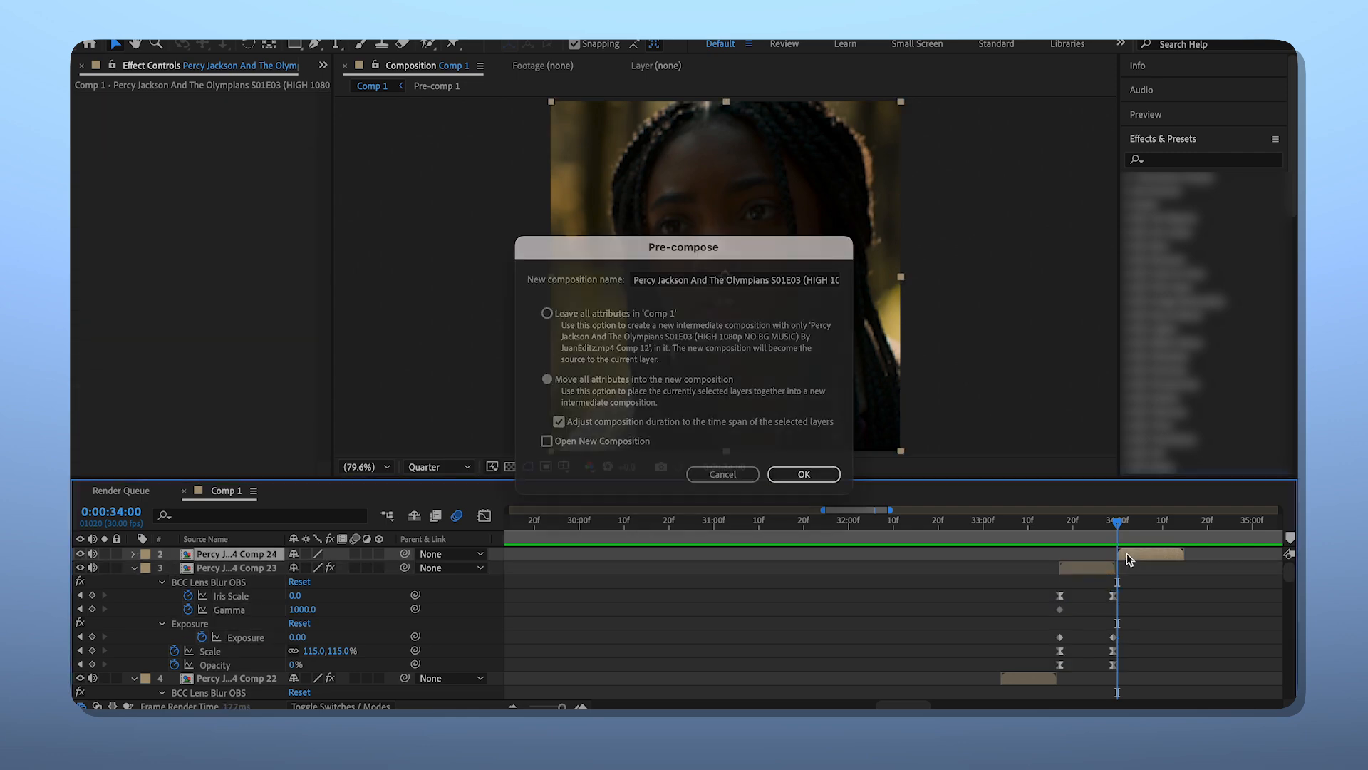
left_click(802, 473)
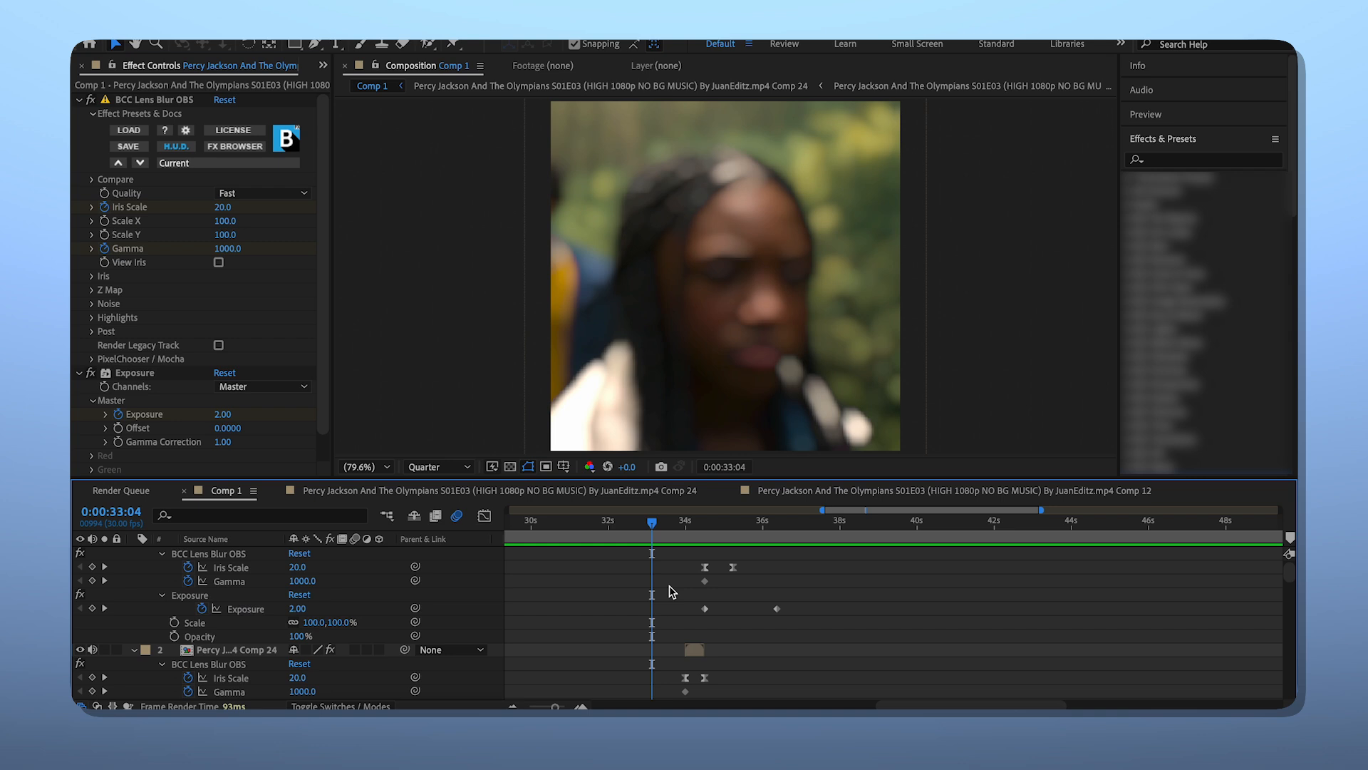
left_click(881, 520)
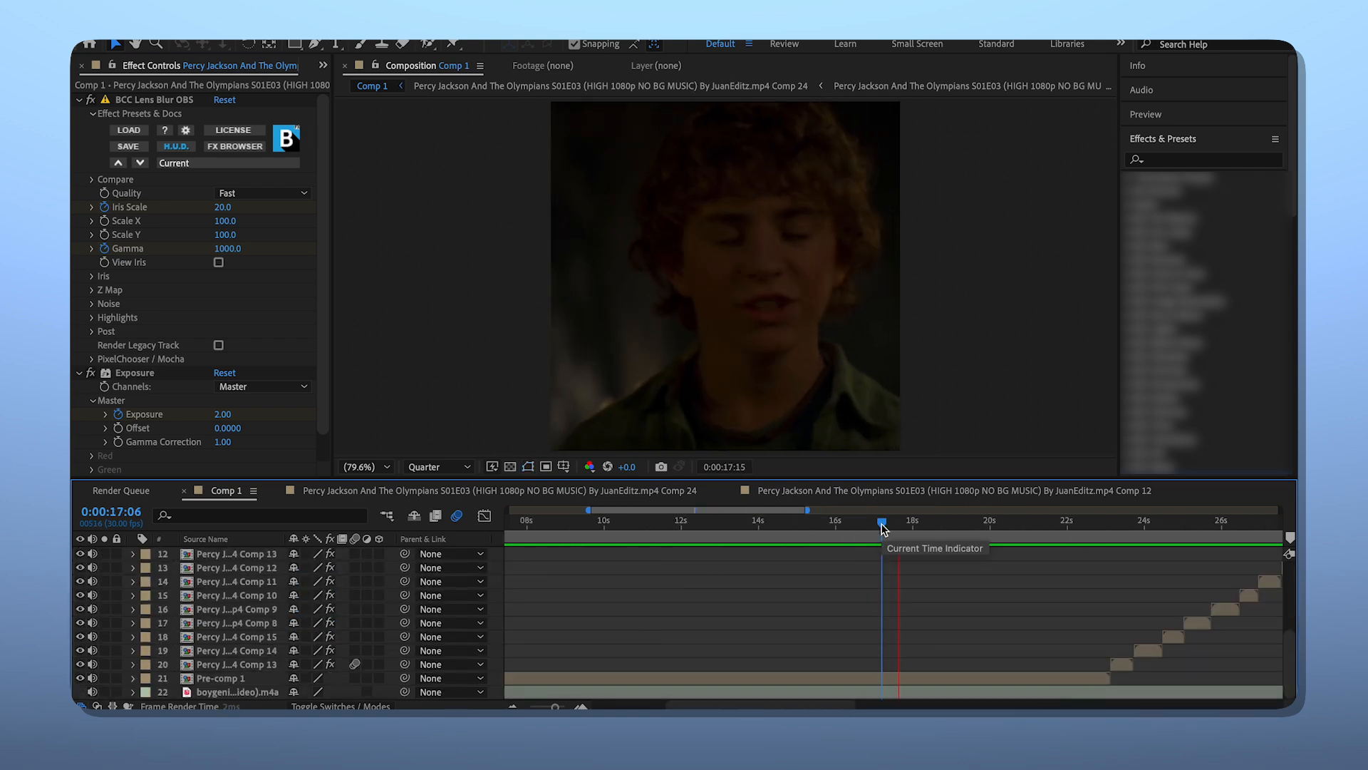
Pre-compose the clips into Pre-comp 2 and grade it with Looks, Brightness & Contrast, Sharpen and Hue/Saturation.
left_click(929, 522)
type("fores")
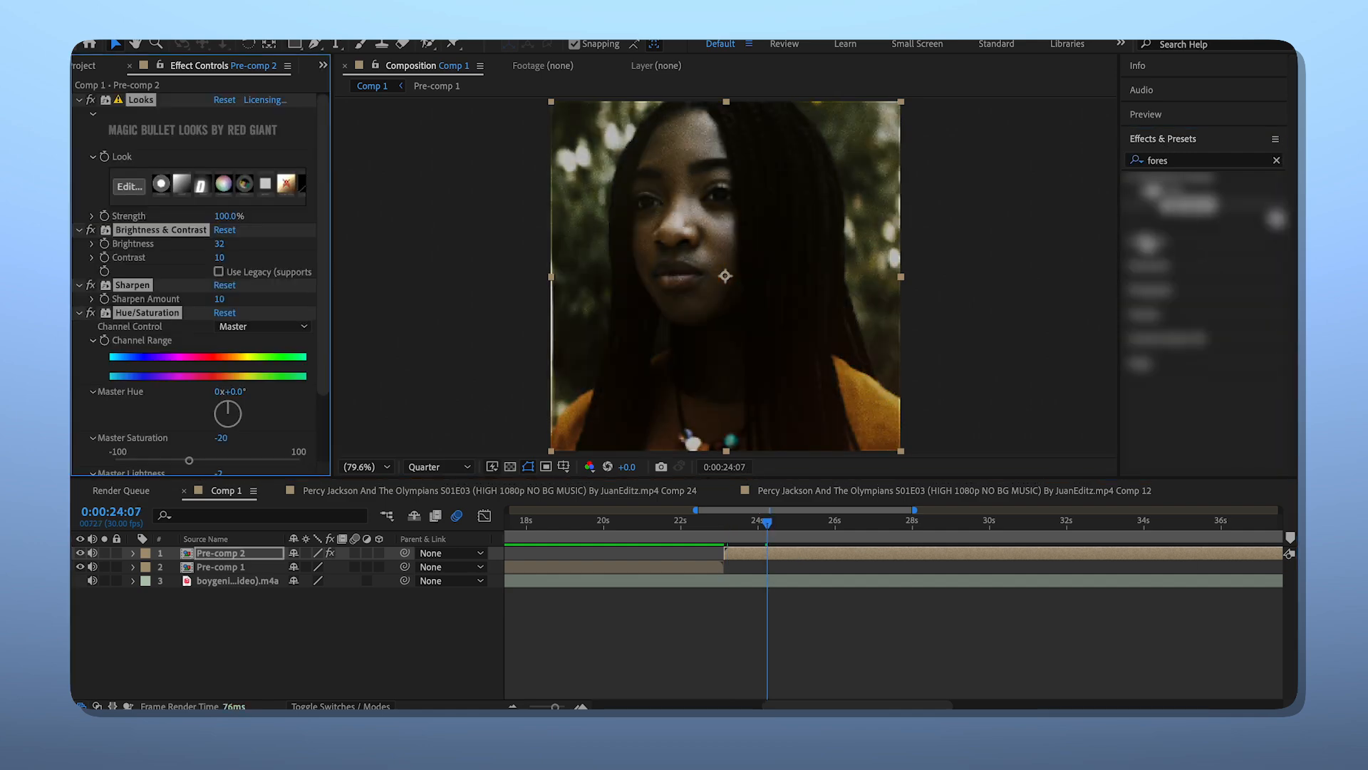
Add Looks 2 and S_Flicker to Pre-comp 2, checking the grade around 31 seconds.
left_click(811, 521)
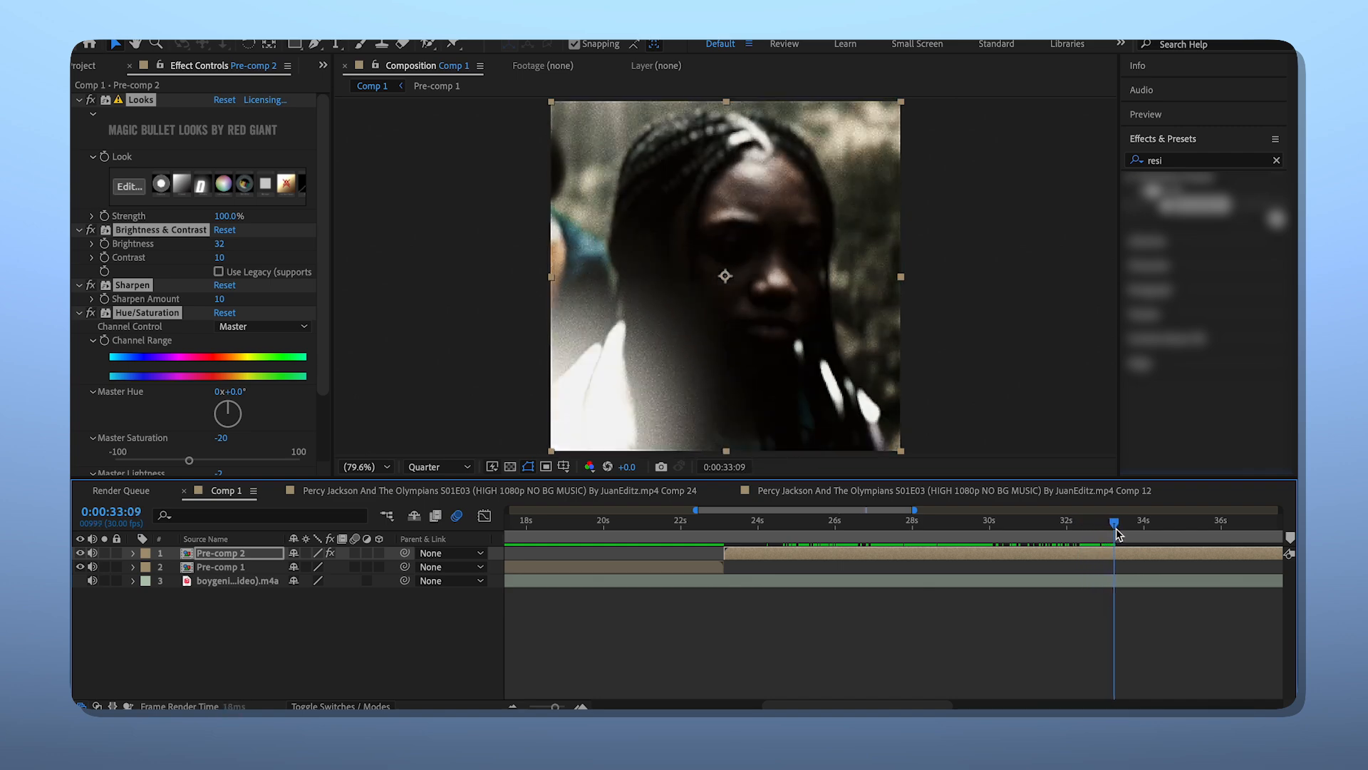
left_click(1113, 532)
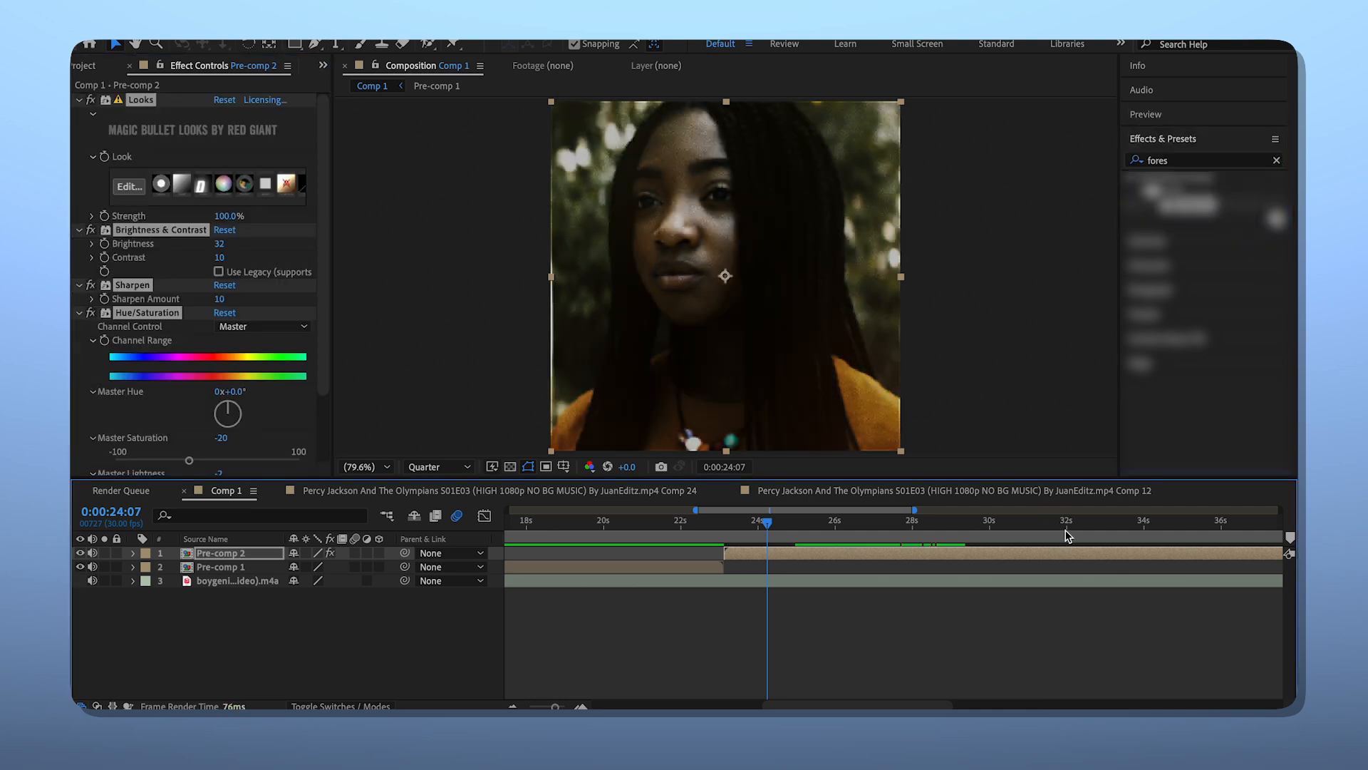
left_click(1041, 528)
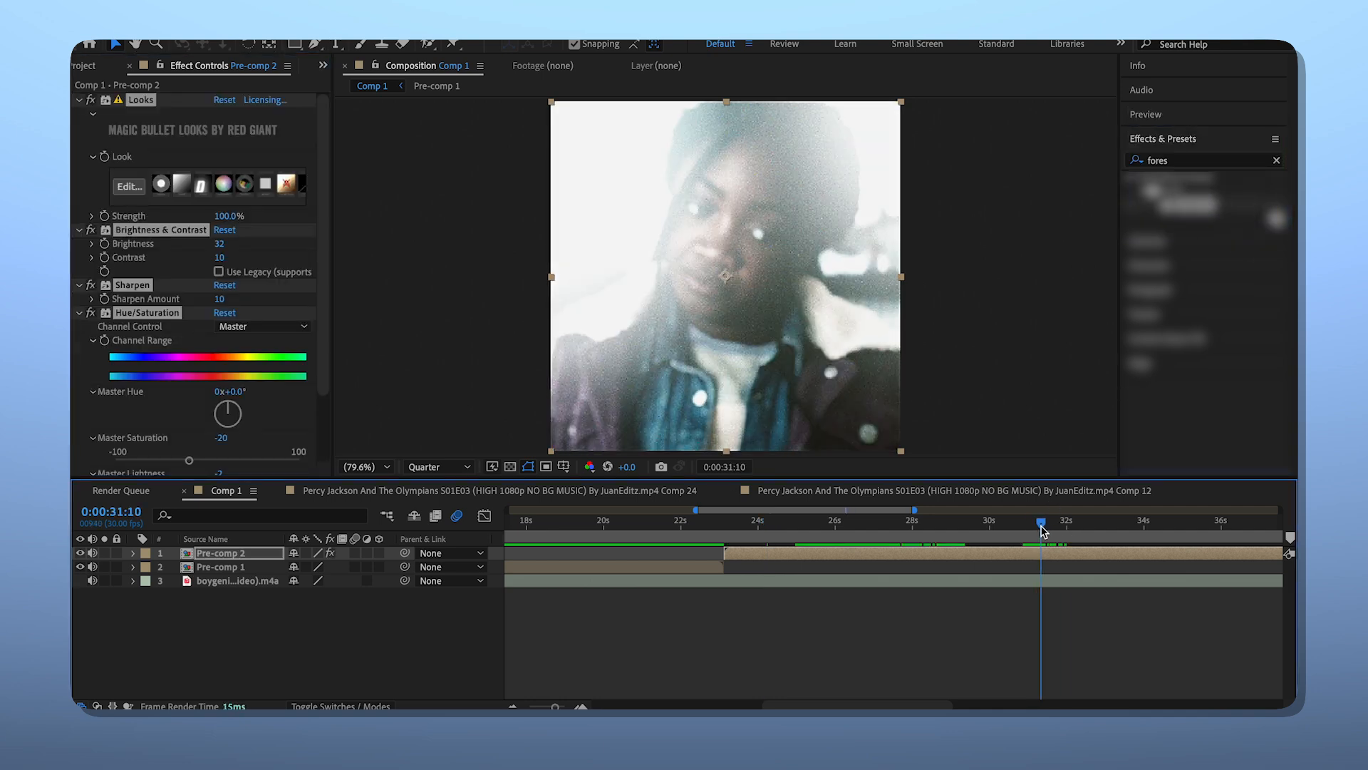
left_click(128, 185)
type("winter")
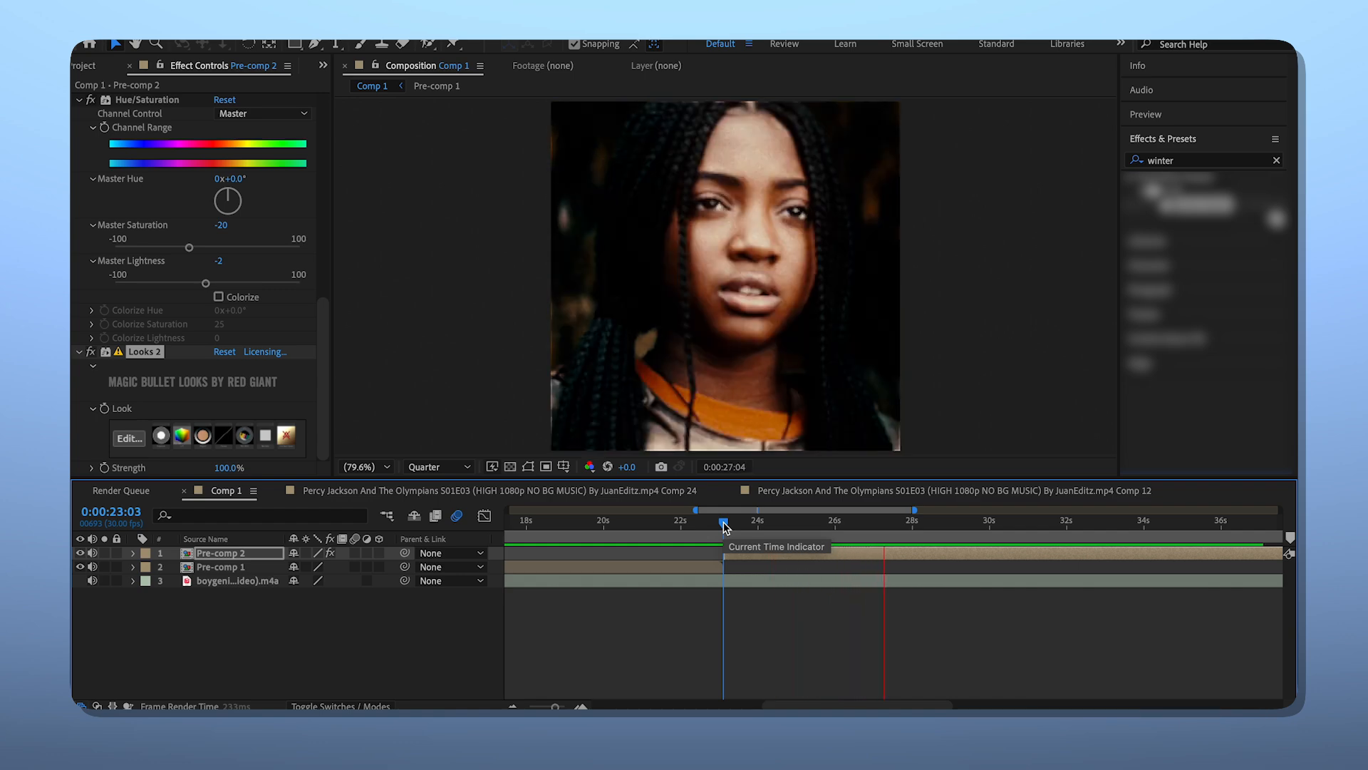
Scale Pre-comp 2 to 102% and start saving its effects as the 'fall' animation preset.
left_click(725, 520)
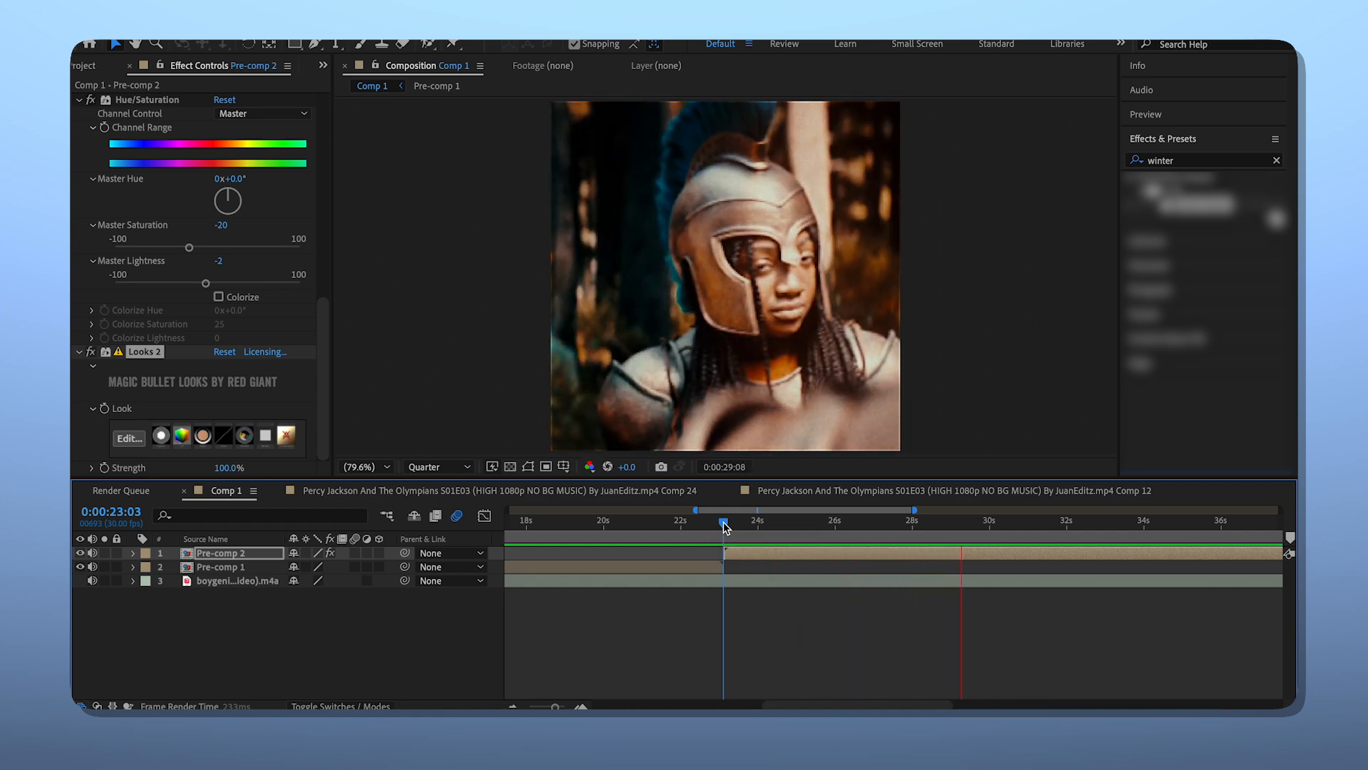
left_click(974, 538)
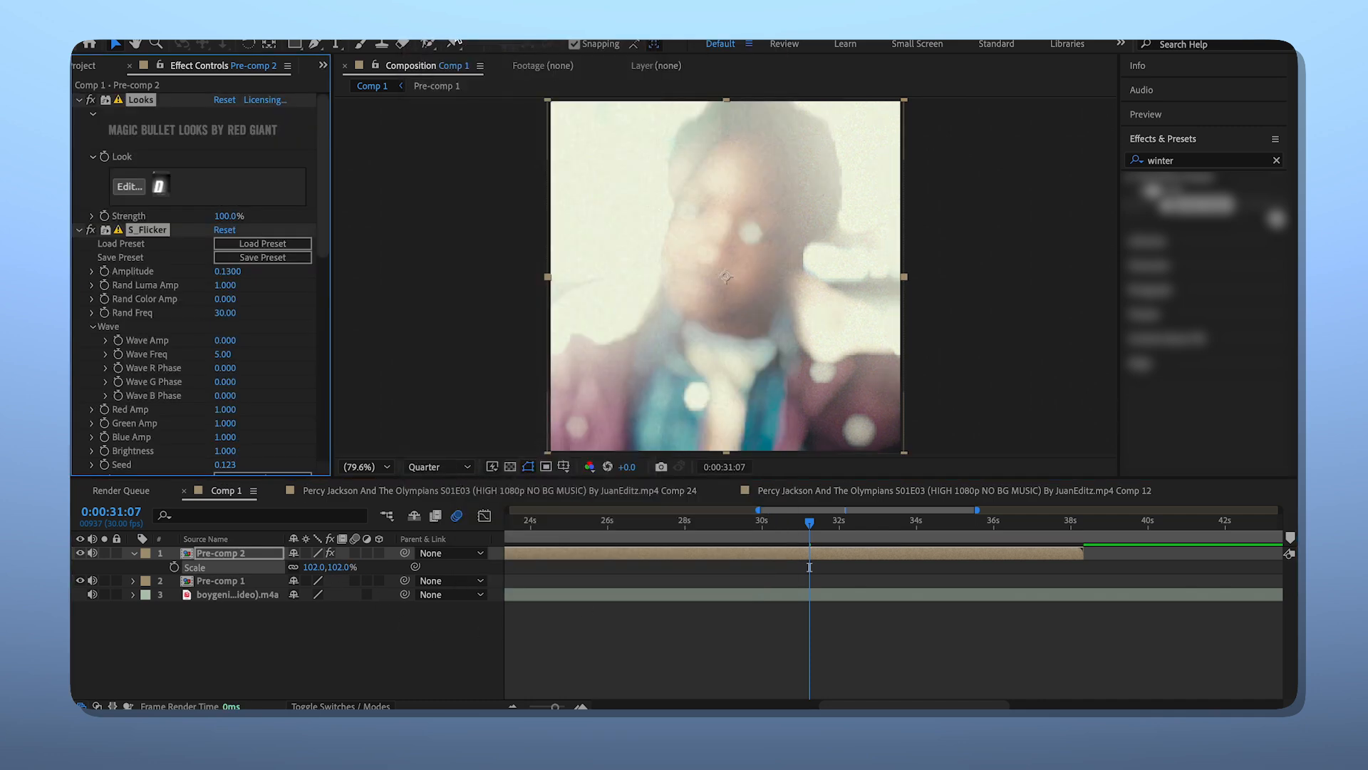
left_click(263, 256)
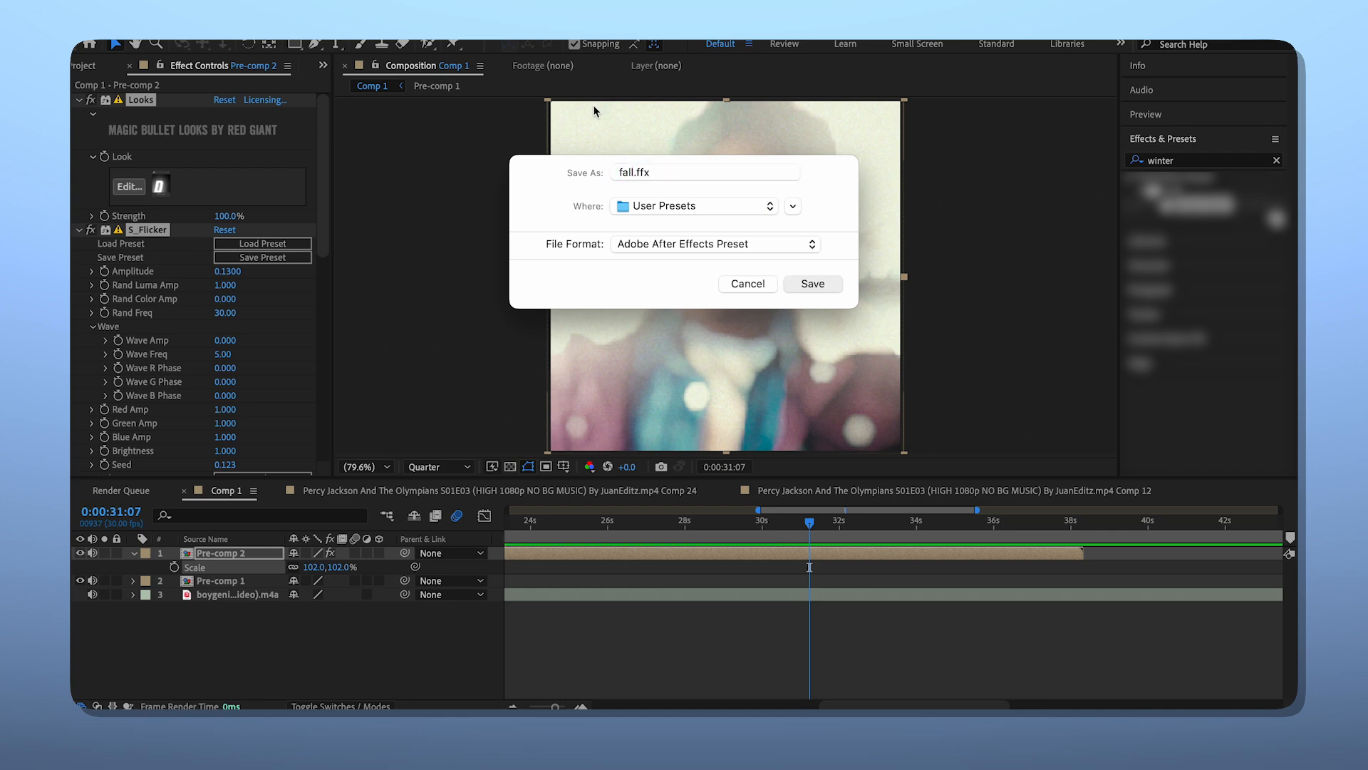
Store the grading effects as fall.ffx in User Presets.
left_click(810, 284)
type("exposure")
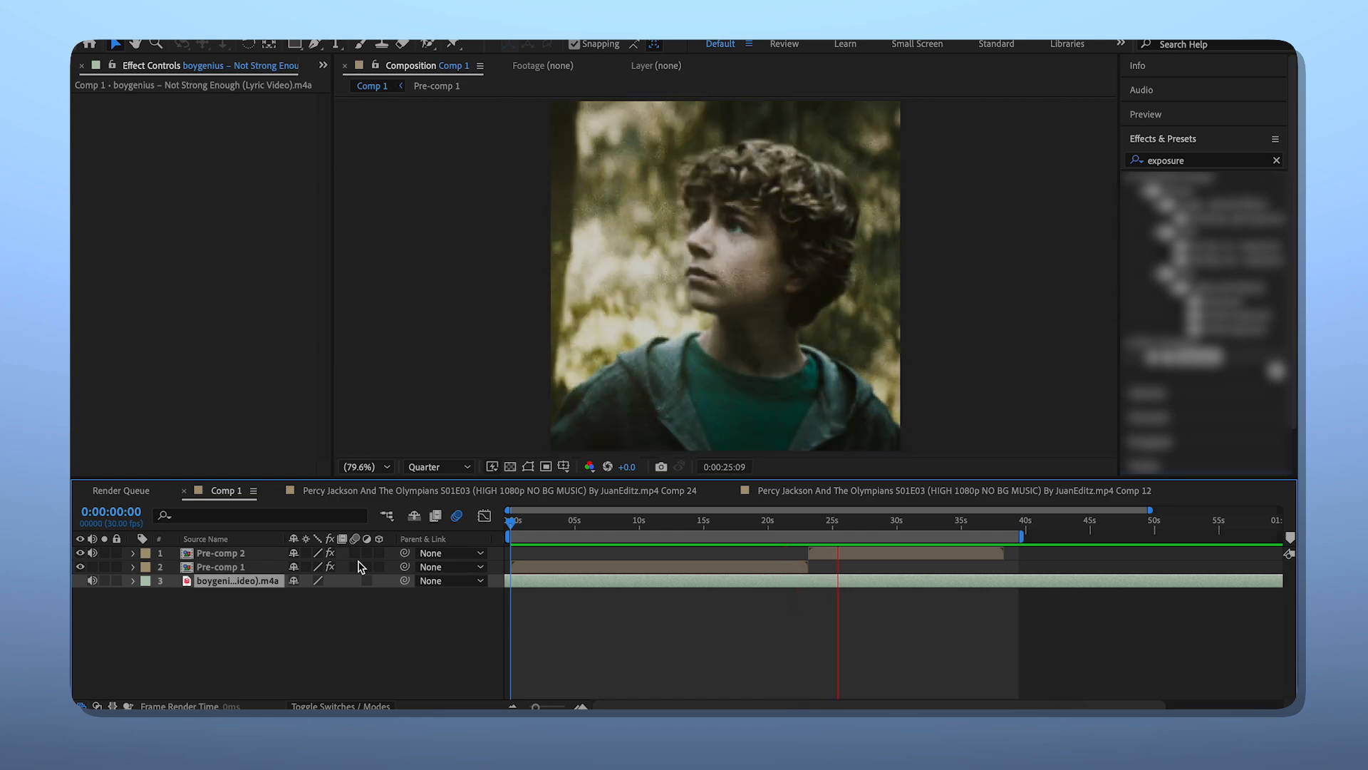
Nest the edit into Pre-comp 5 with Motion Tile Mirror Edges, Wiggle-position and Transform.
left_click(859, 521)
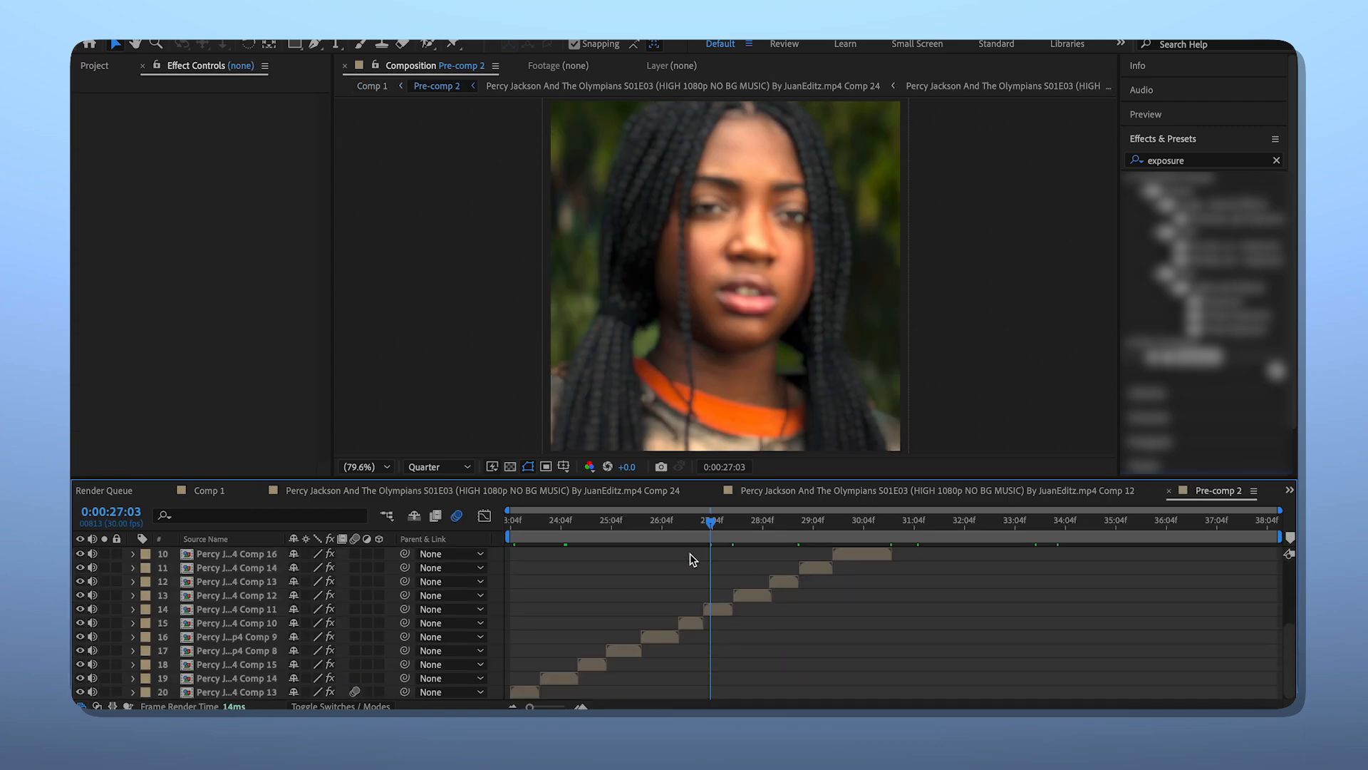
left_click(568, 520)
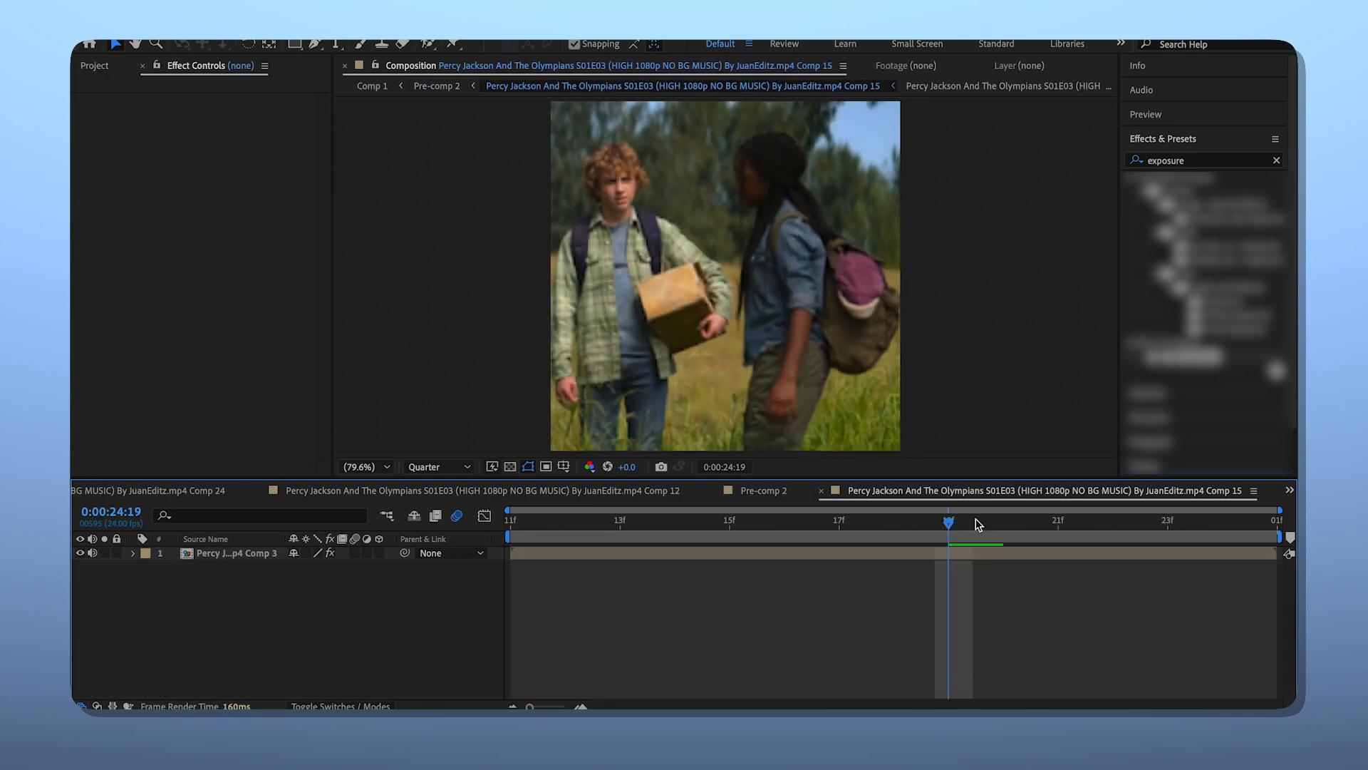
left_click(1033, 489)
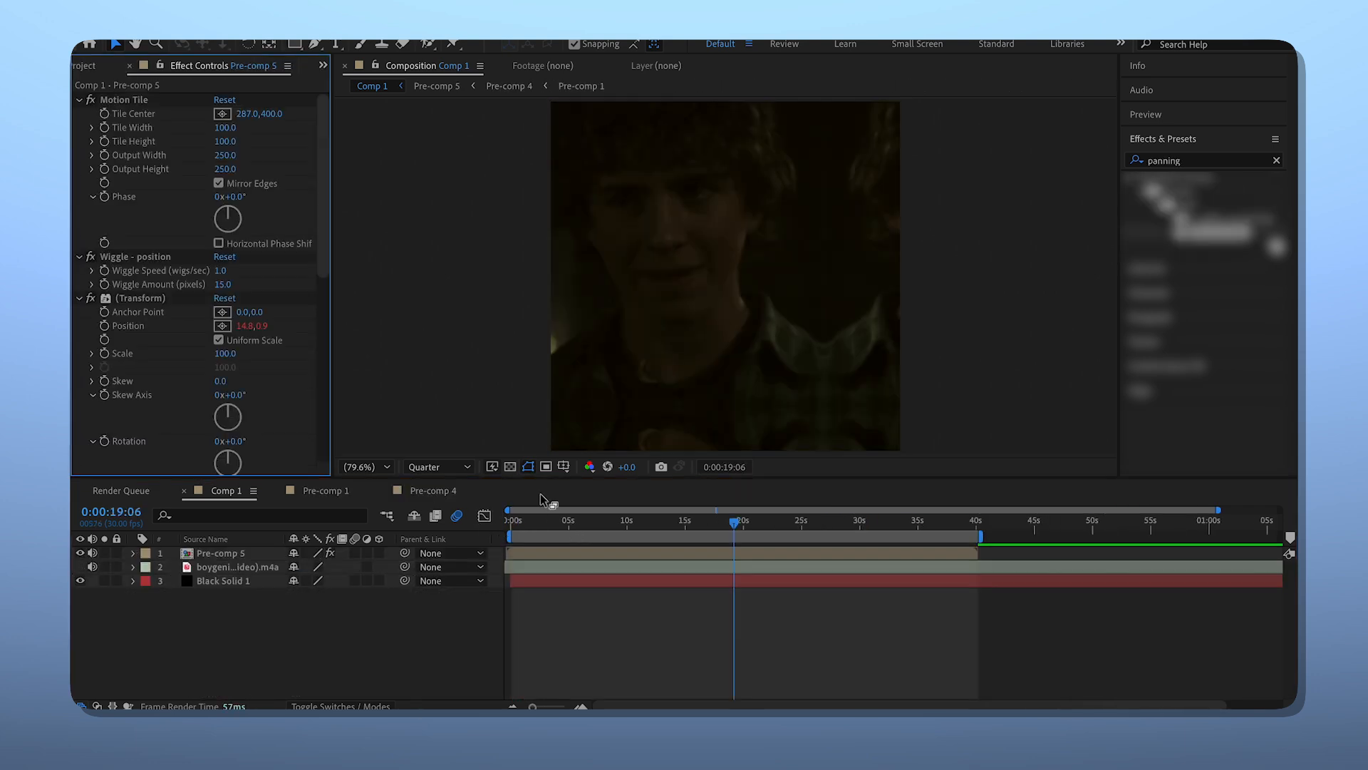
mouse_move(324, 271)
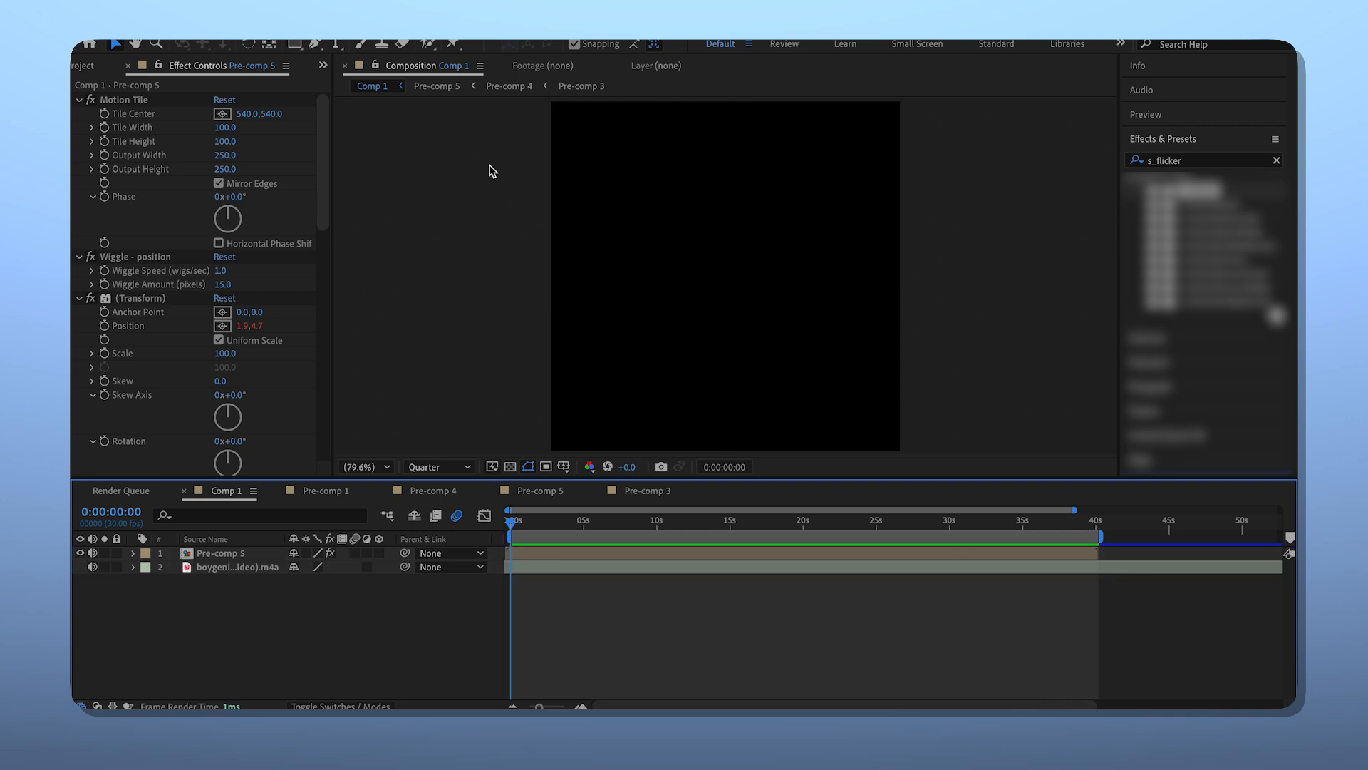
Review Pre-comp 5 and the lyric comp, then add Comp 1 to the Render Queue.
left_click(539, 489)
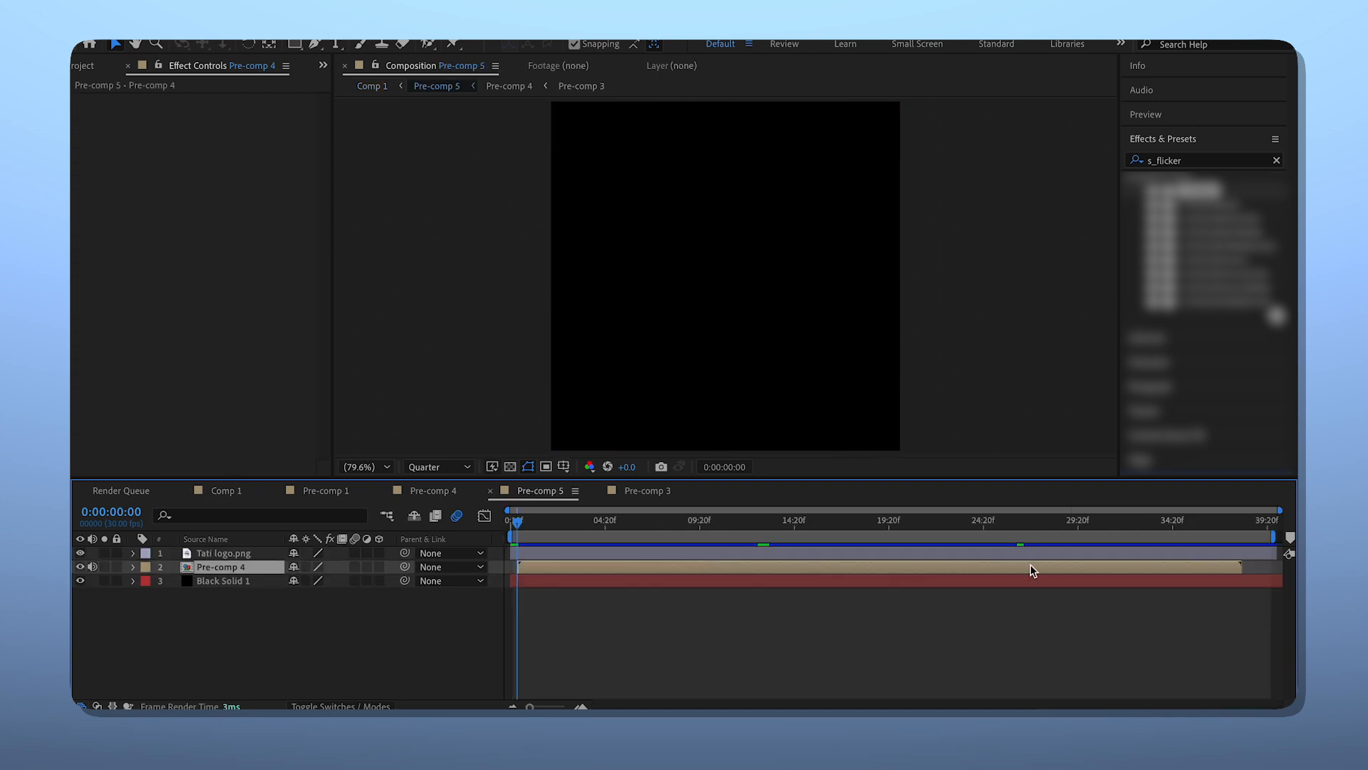
left_click(644, 490)
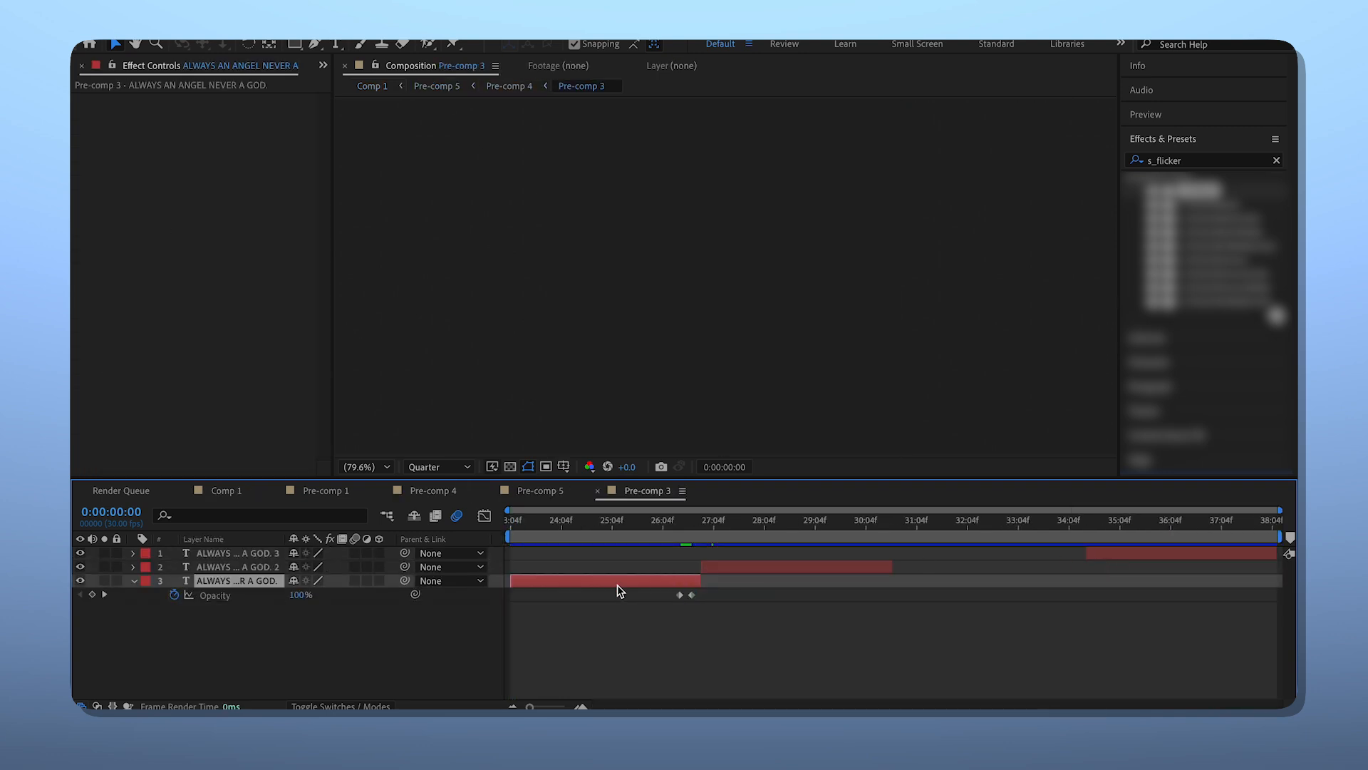
left_click(223, 489)
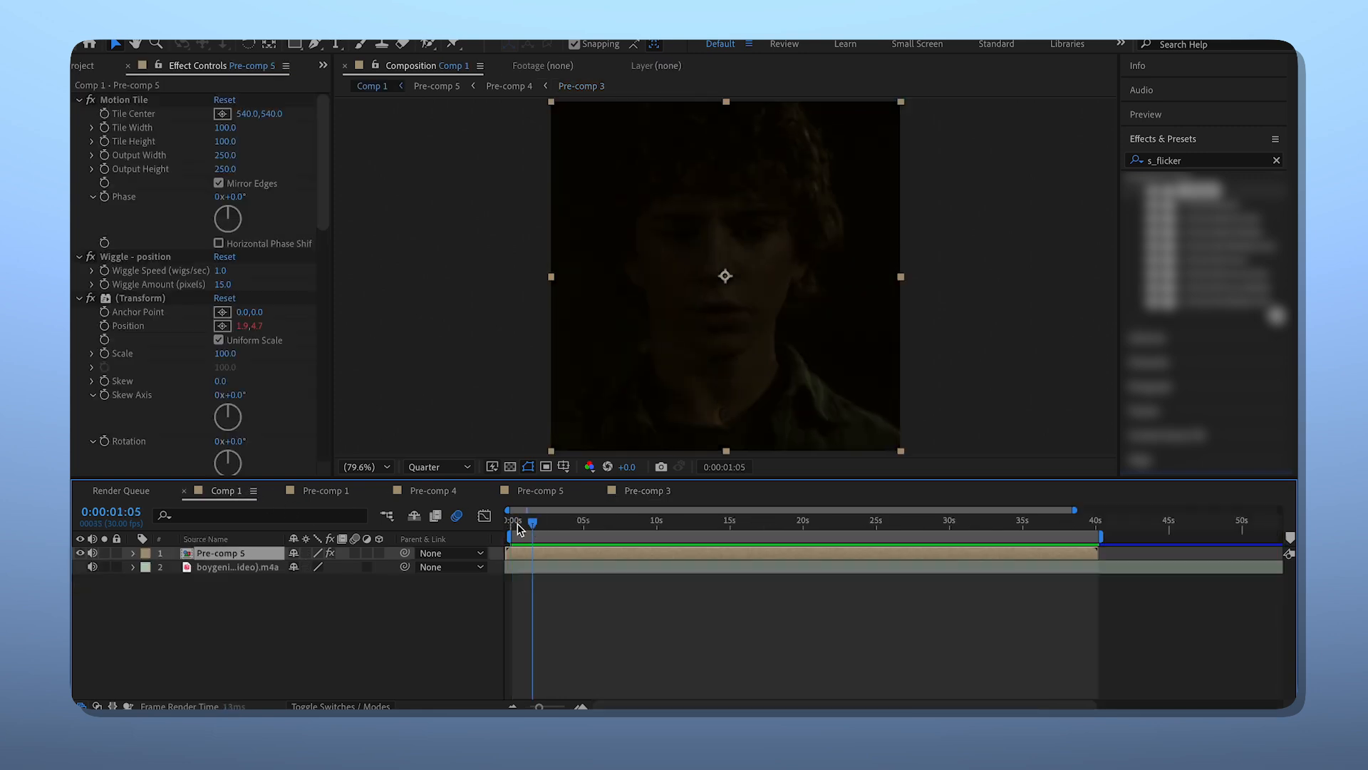
left_click(100, 45)
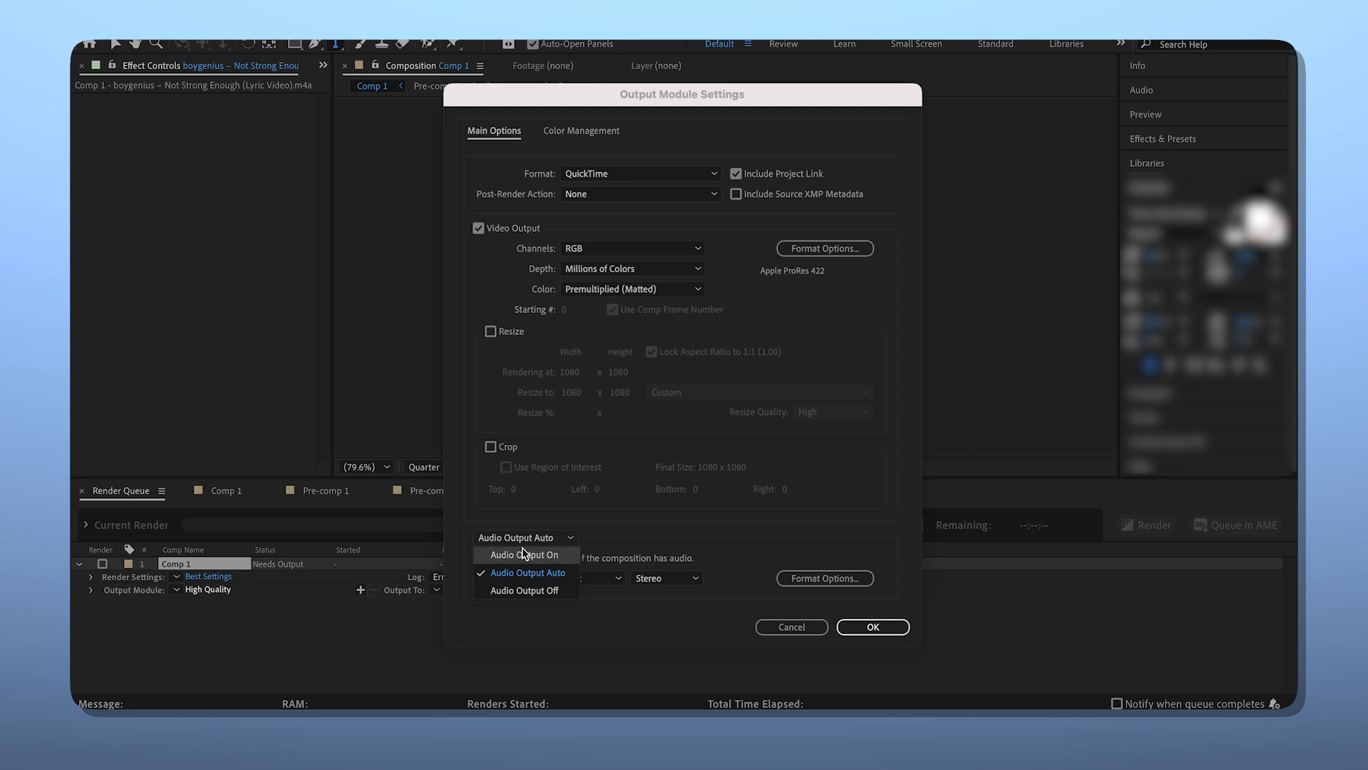
Switch the QuickTime output module to Audio Output On and confirm.
left_click(525, 554)
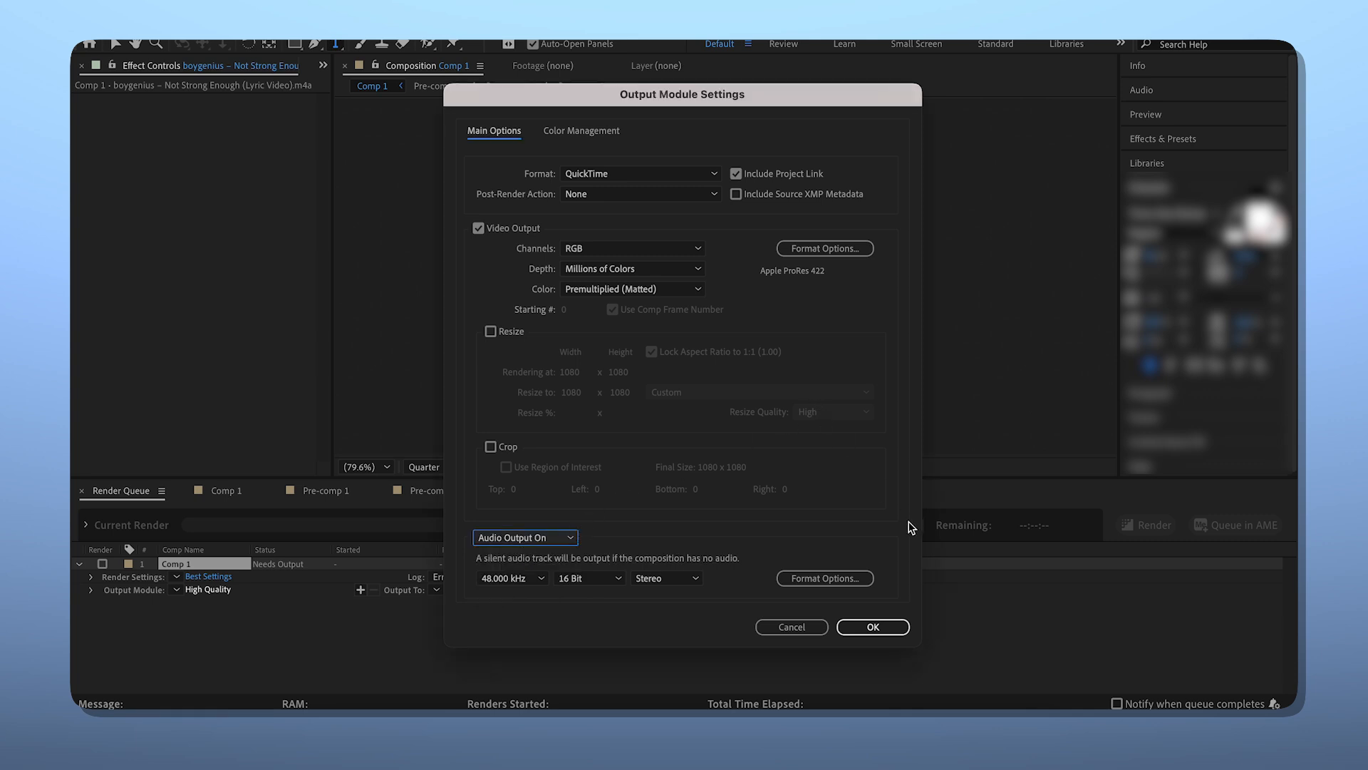
left_click(872, 627)
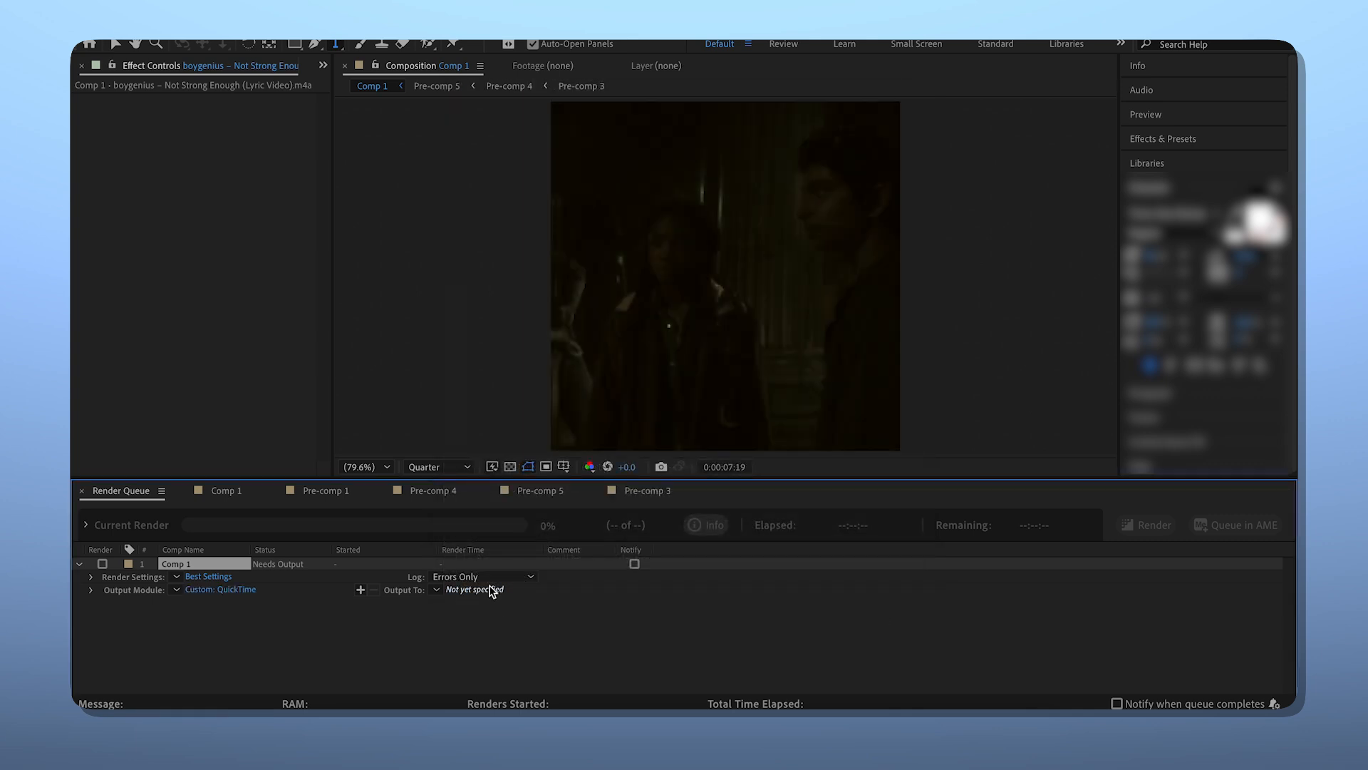